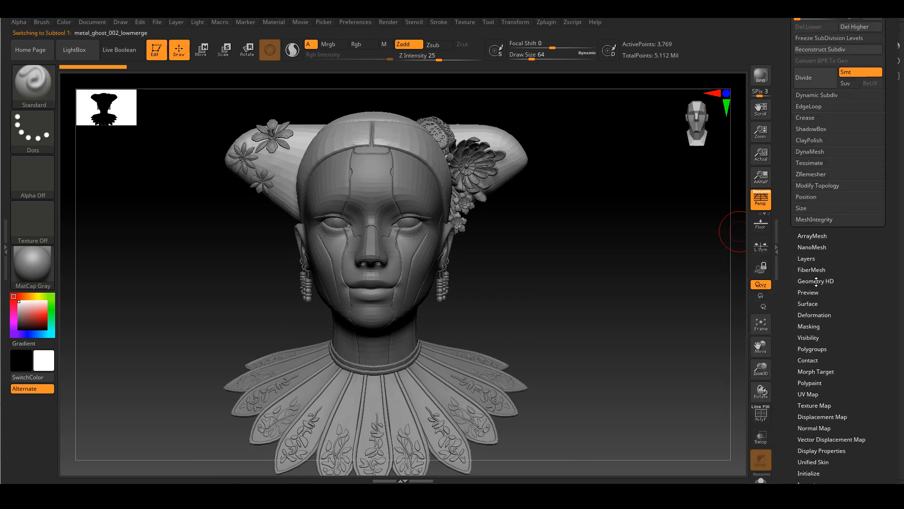
- Delete the higher subdivision levels on the current subtool and the earrings subtool
left_click(859, 27)
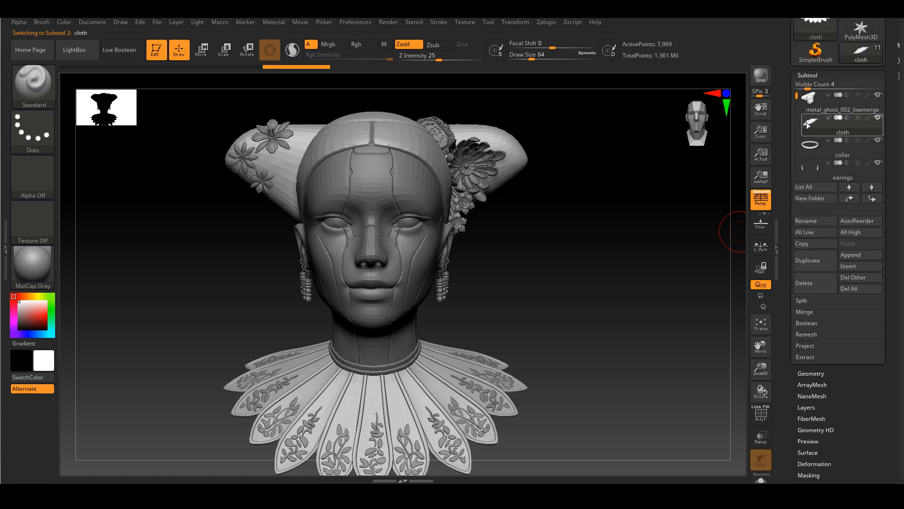
left_click(842, 155)
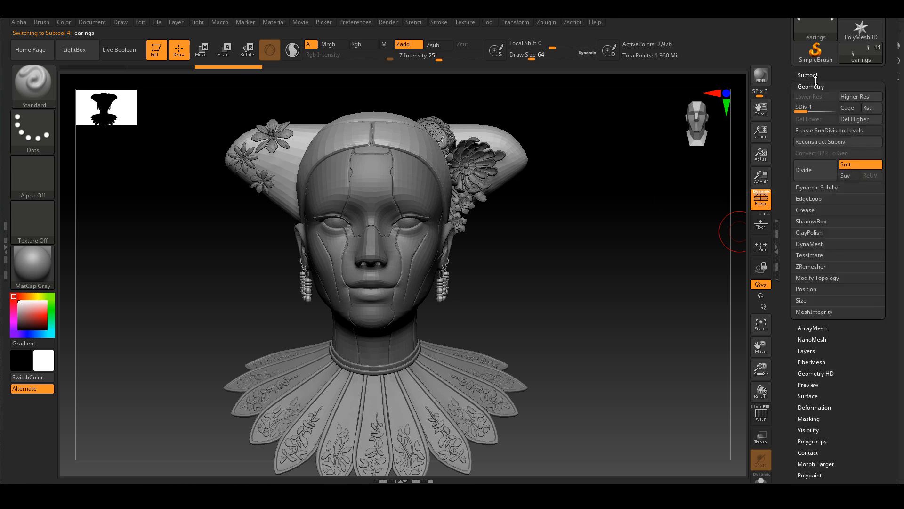
mouse_move(860, 118)
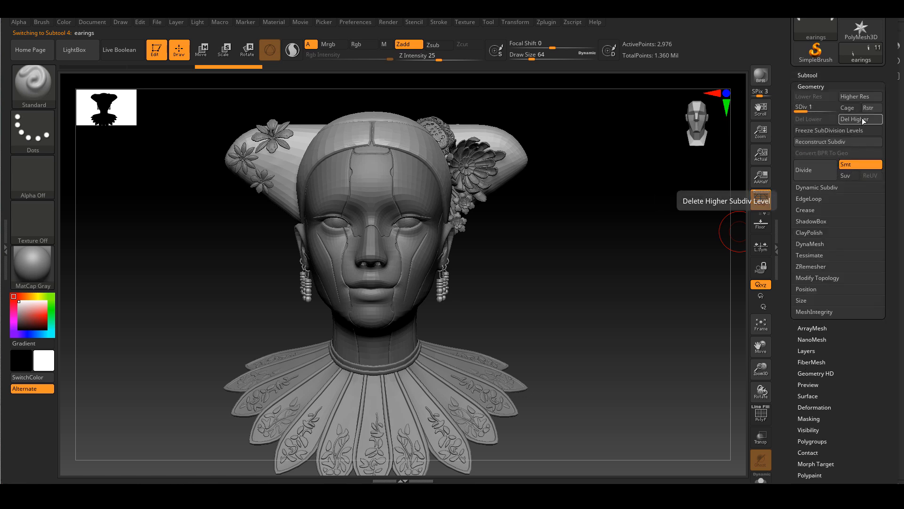
left_click(860, 119)
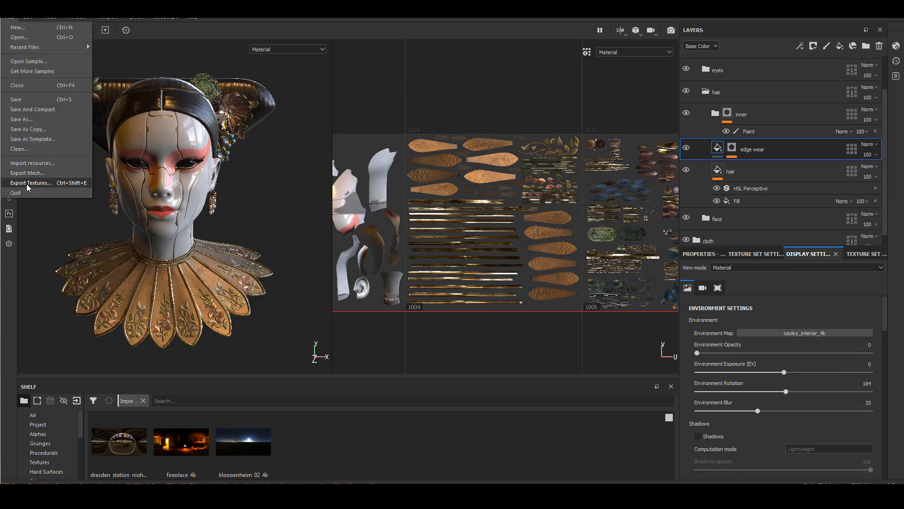
- Set the texture export output template to Unreal Engine 4 (Packed)
left_click(31, 183)
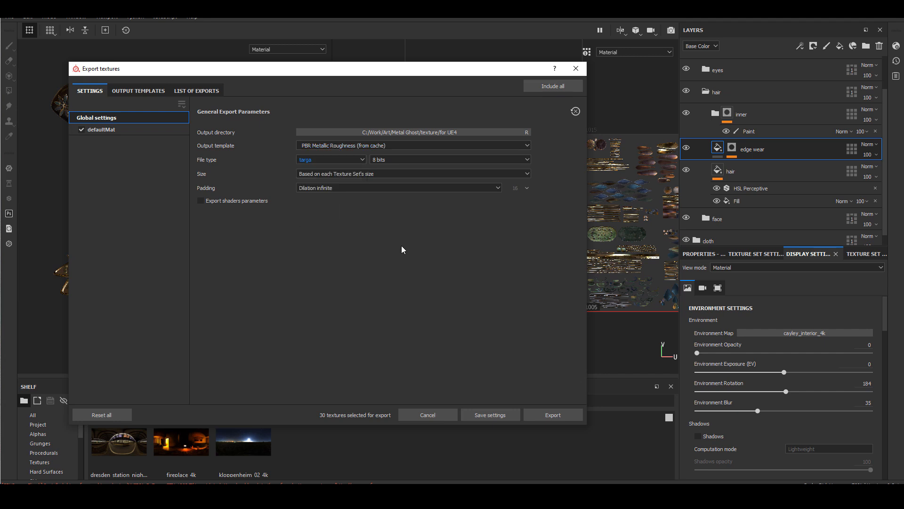
left_click(412, 144)
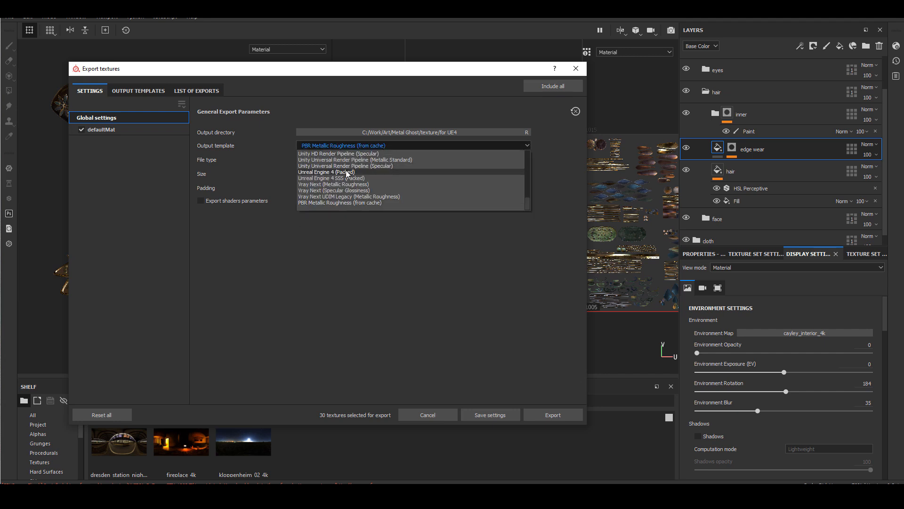
left_click(138, 91)
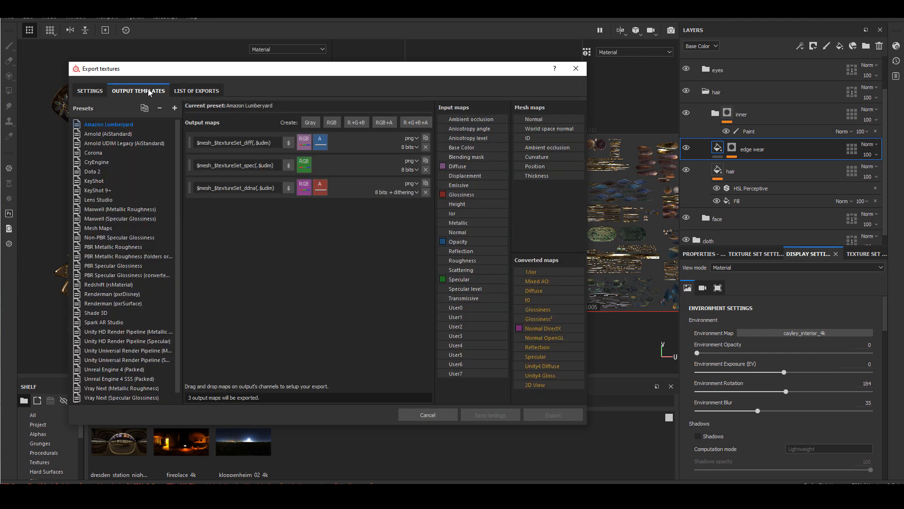
mouse_move(131, 329)
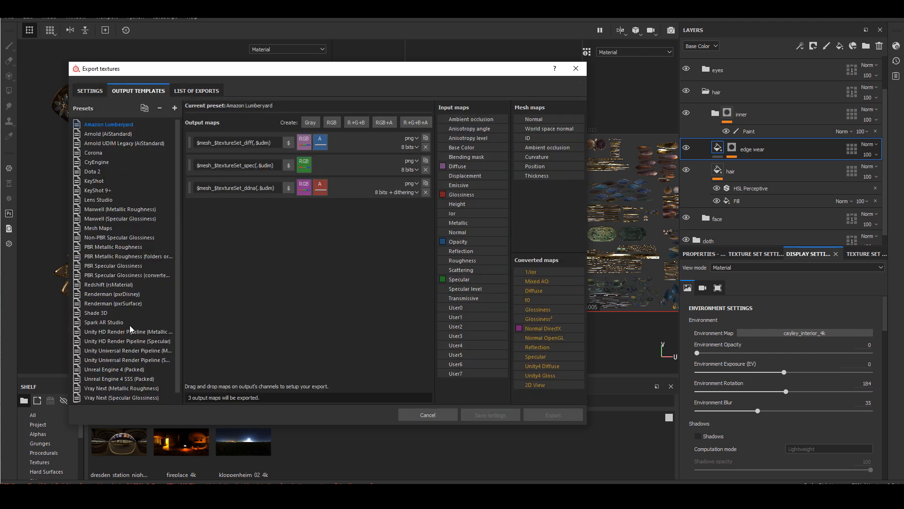
scroll("down", 3)
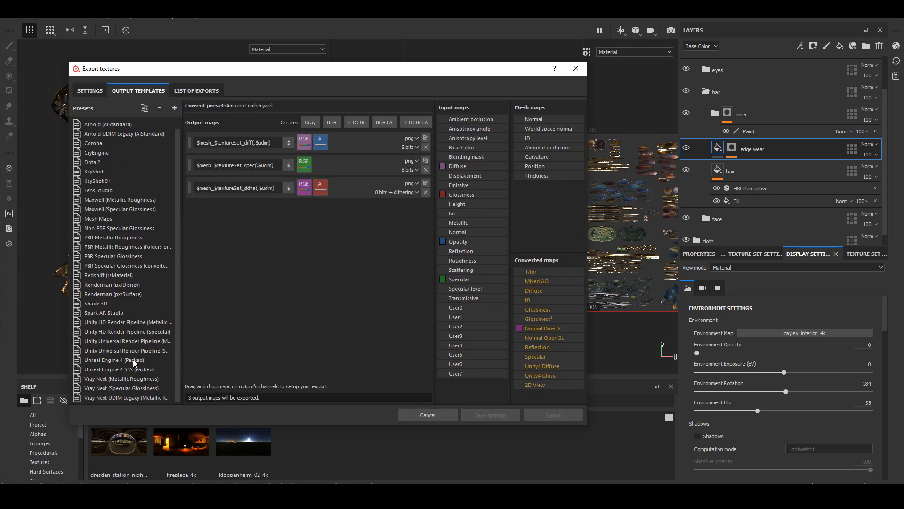
left_click(114, 359)
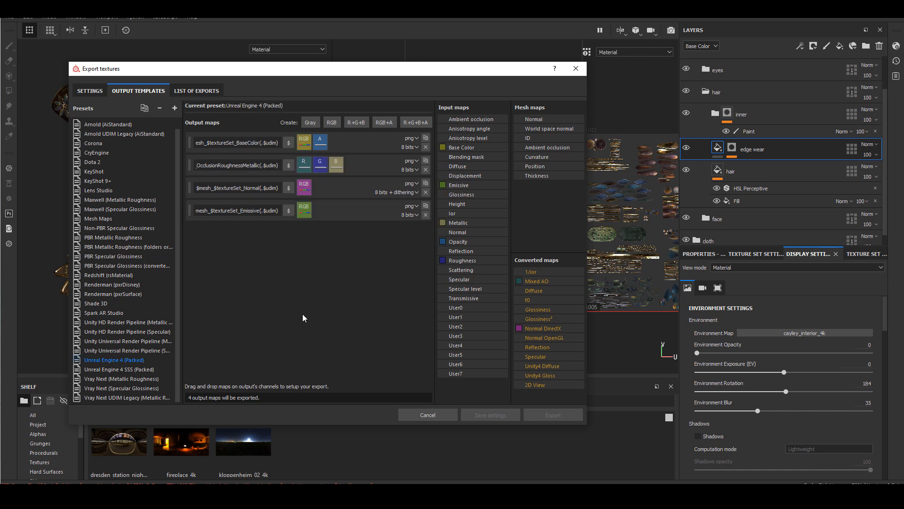
- Review the Unreal Engine 4 (Packed) template and the list of textures to export
left_click(90, 91)
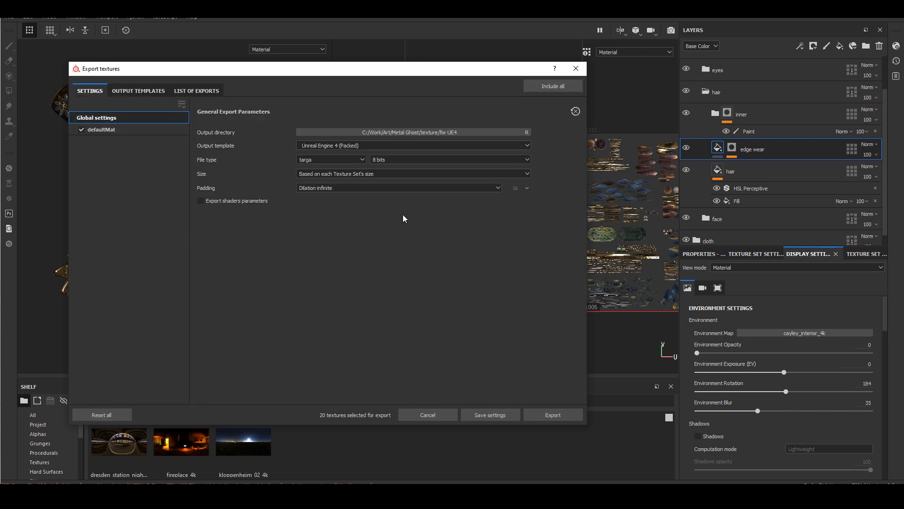
left_click(138, 90)
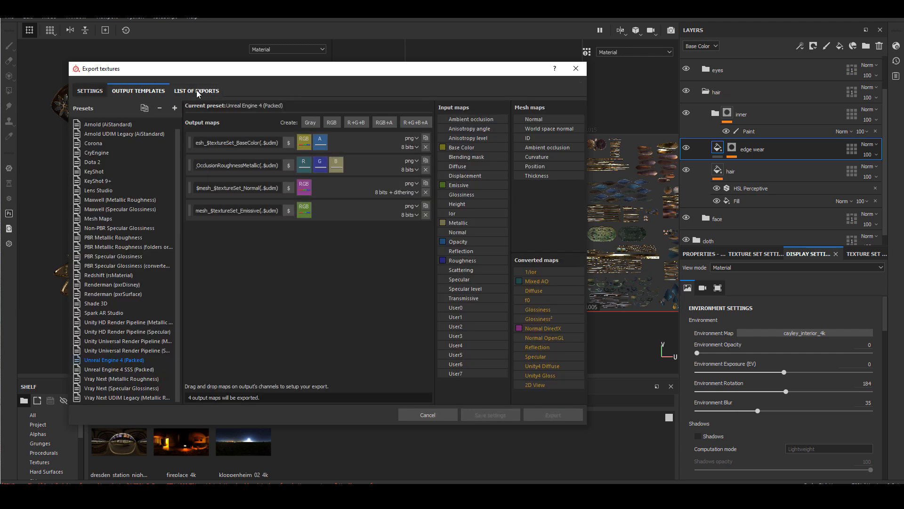
left_click(552, 414)
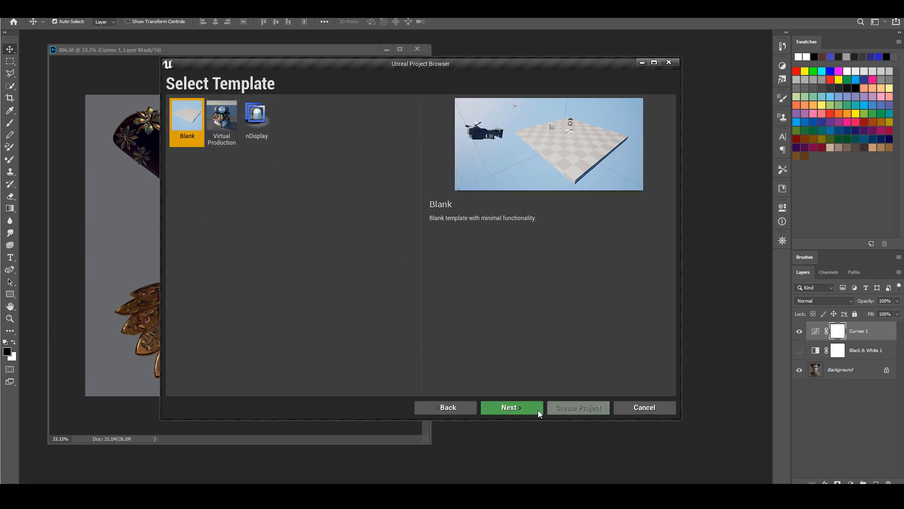
- Create the blank project with raytracing enabled and no starter content
left_click(509, 407)
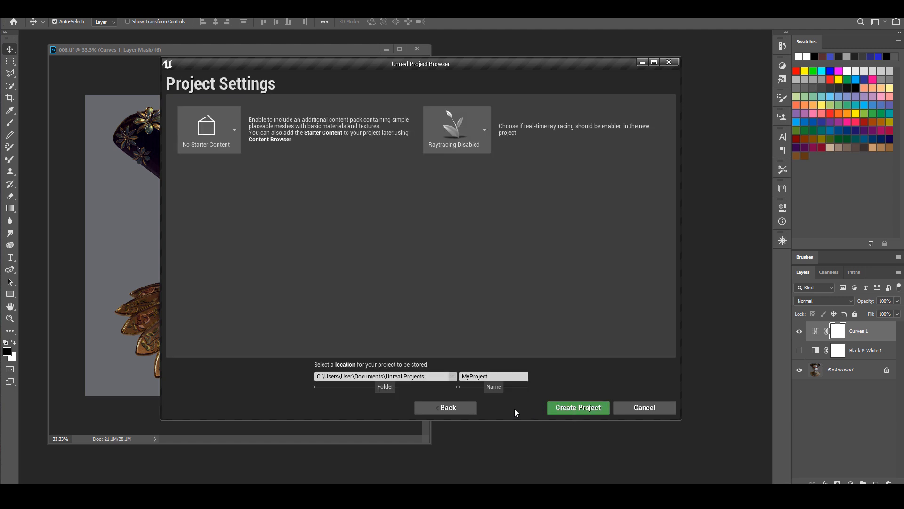
mouse_move(500, 139)
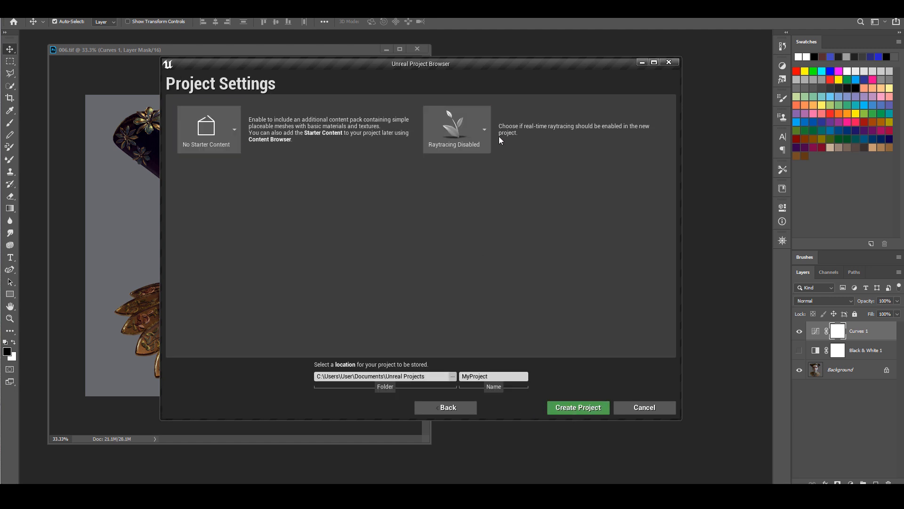
left_click(457, 128)
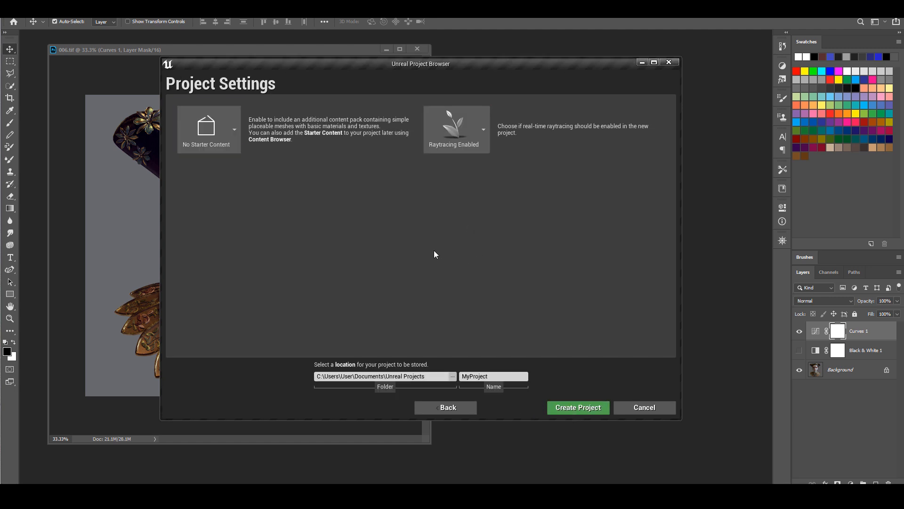
left_click(207, 129)
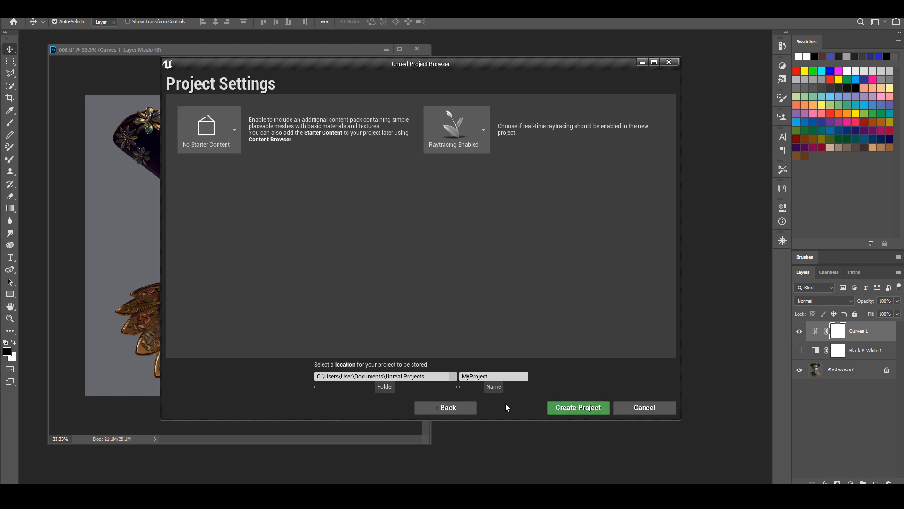
left_click(578, 407)
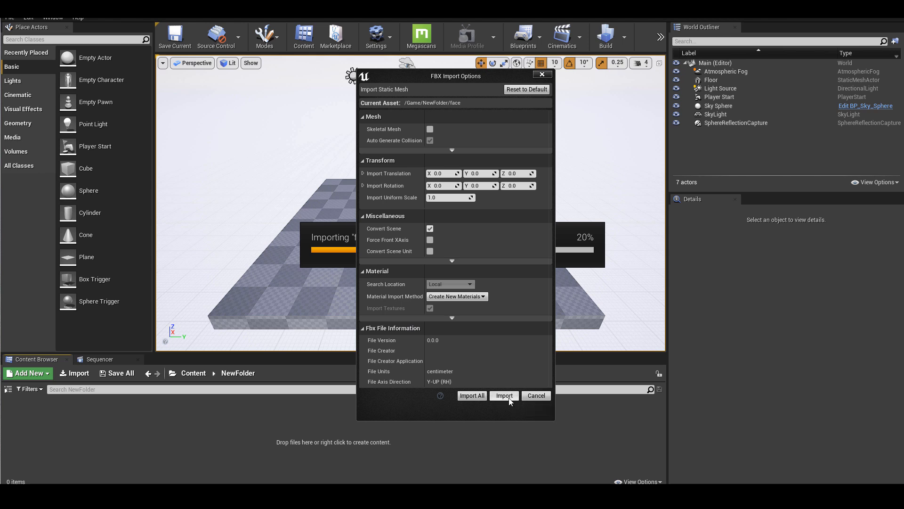
- Import the bust FBX meshes, dismiss the message log and select the SkyLight in the scene
left_click(503, 395)
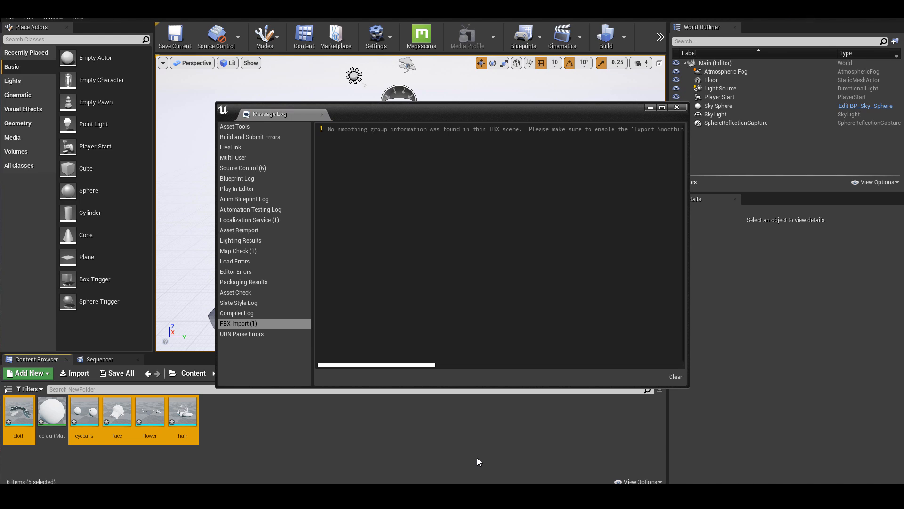
left_click(677, 107)
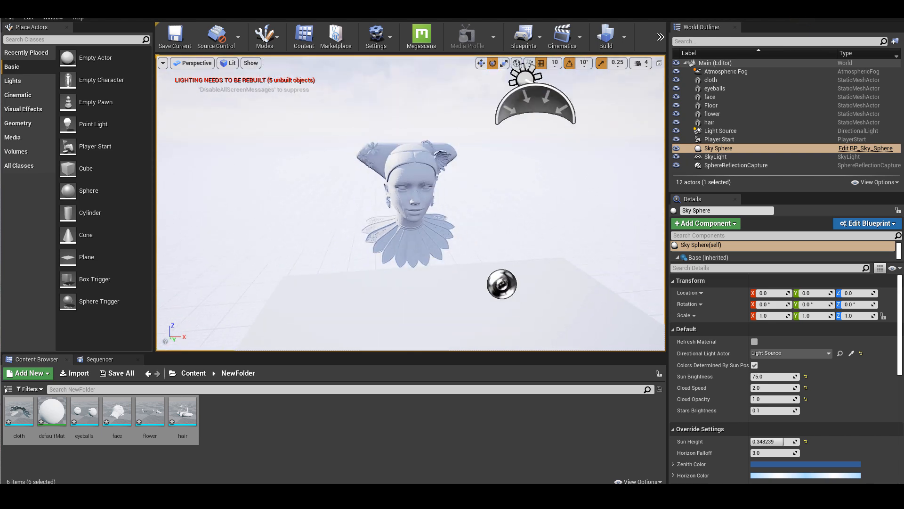
left_click(715, 156)
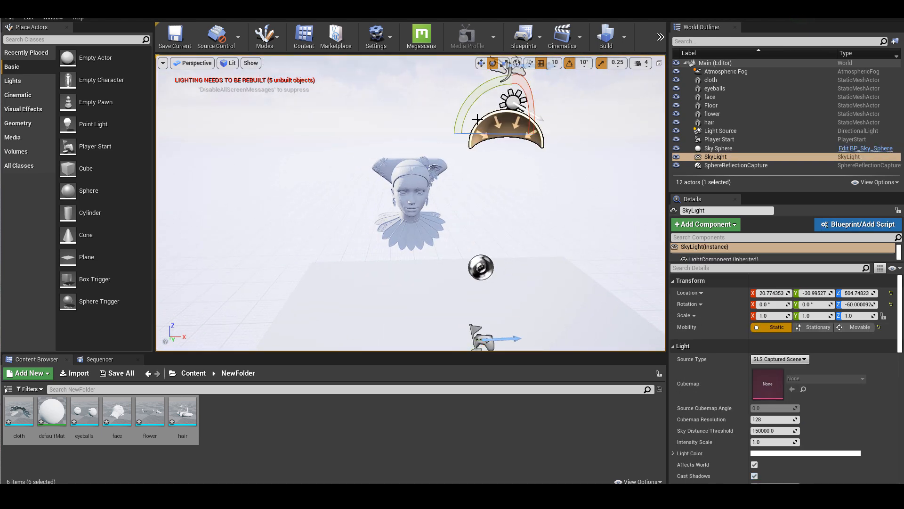
left_click(721, 131)
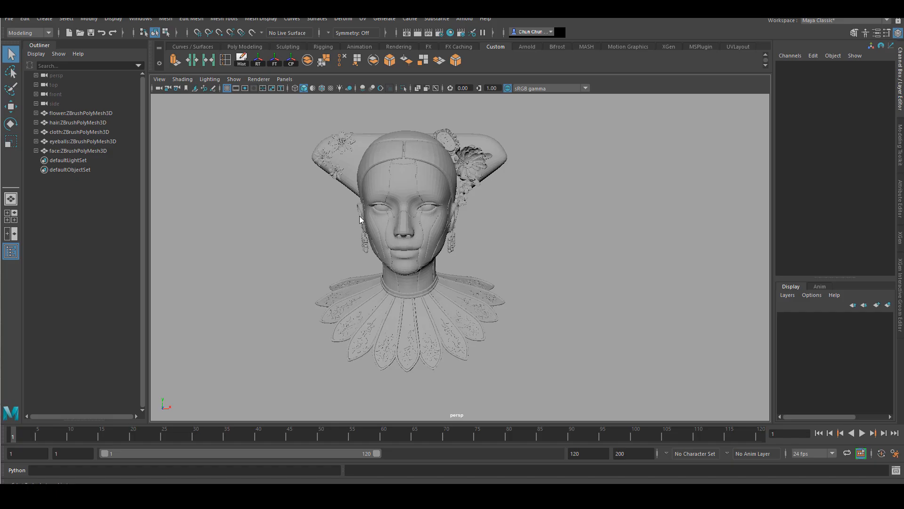
mouse_move(610, 402)
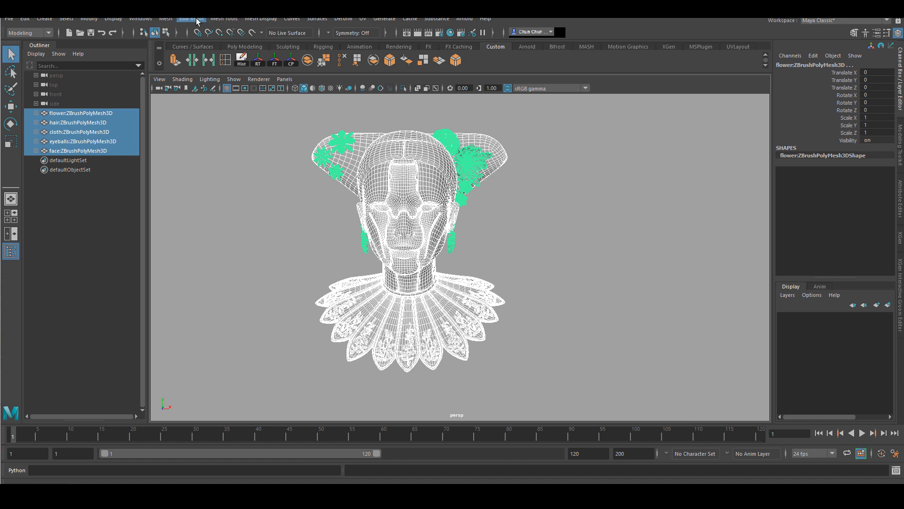
- Select the hair:ZBrushPolyMesh3D mesh in the Outliner and show its menu options
left_click(261, 18)
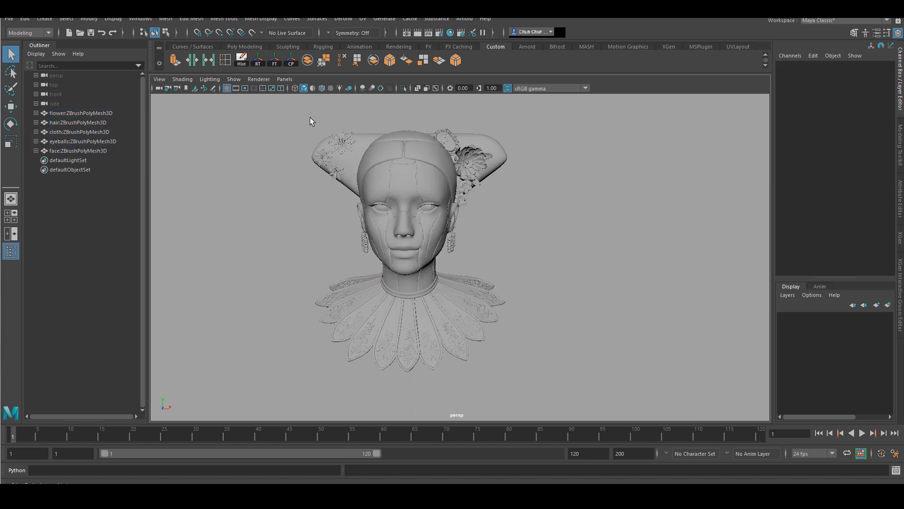
left_click(241, 59)
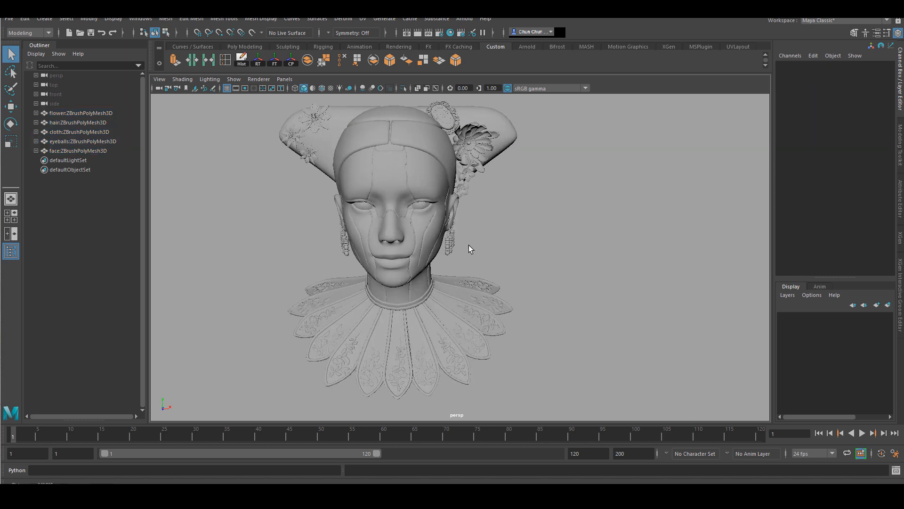
left_click(79, 122)
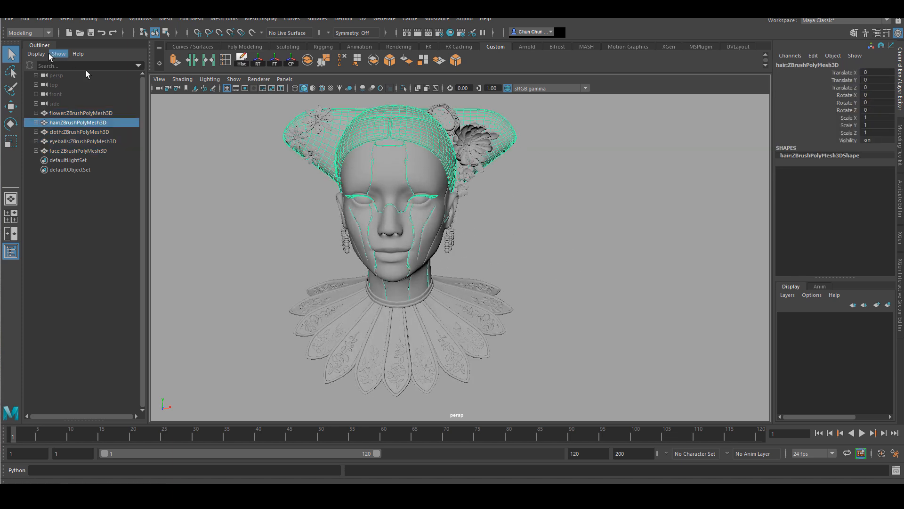
left_click(8, 18)
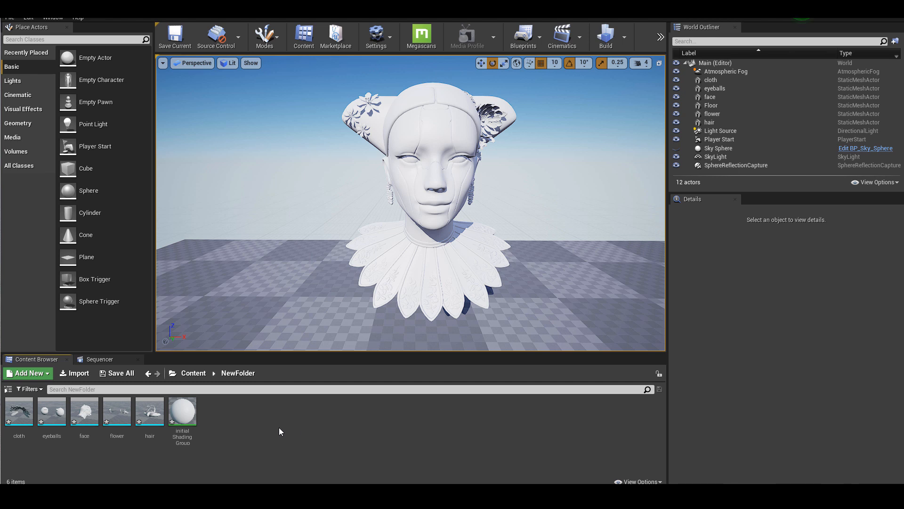
mouse_move(291, 435)
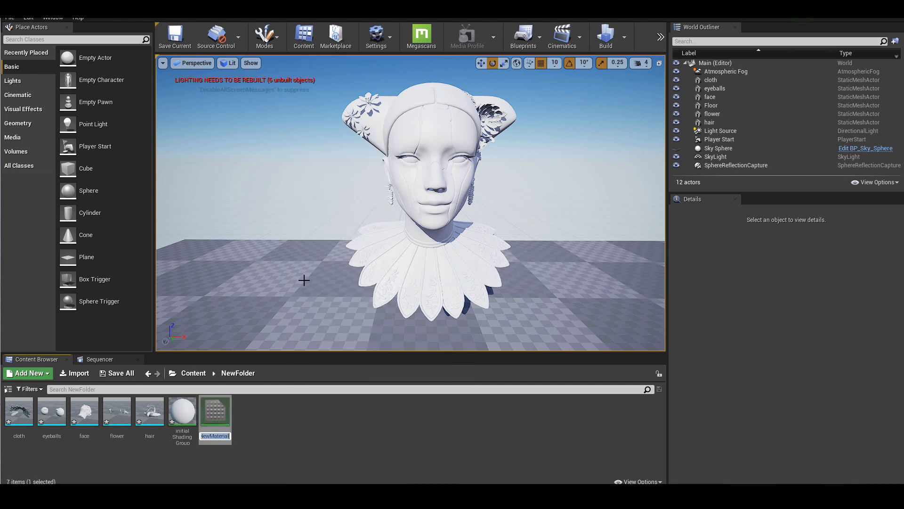
- Name the new material 'eyeball'
type("eyeball")
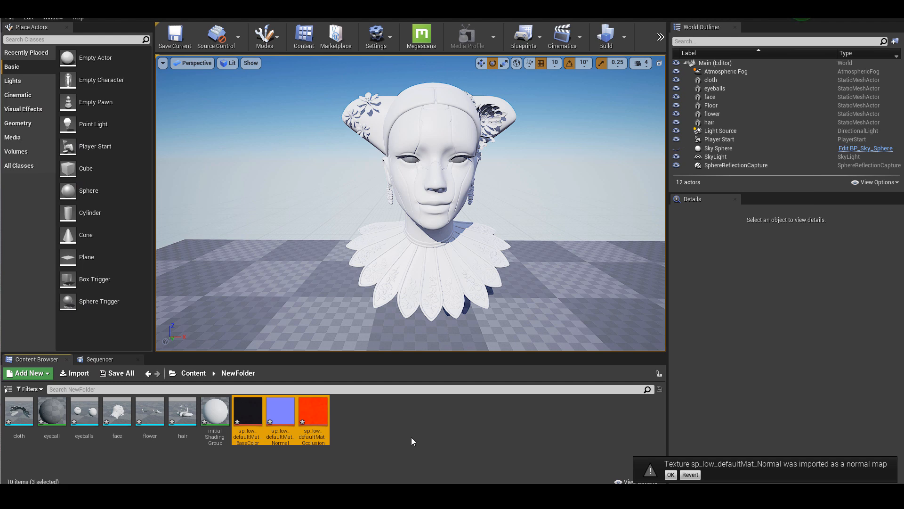
- Wire the colour, normal and occlusion textures into the eyeball material and keep the changes
left_click(117, 410)
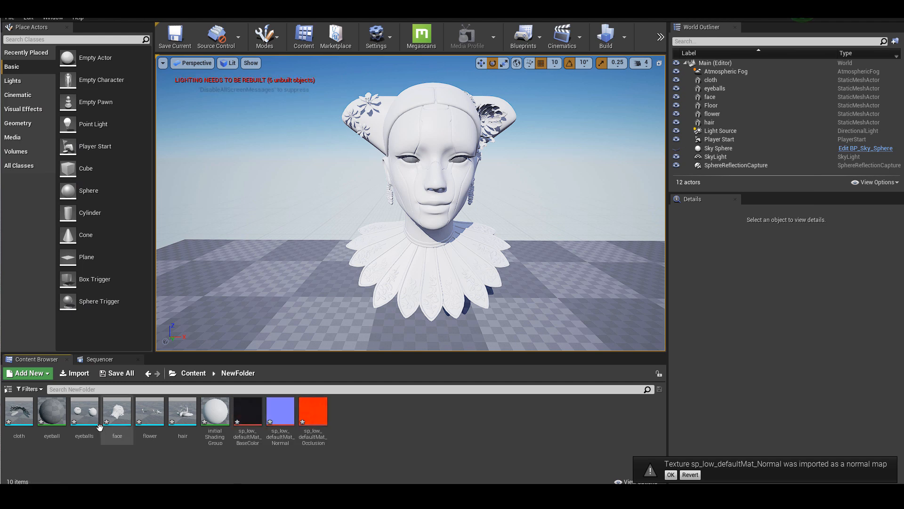
double_click(51, 411)
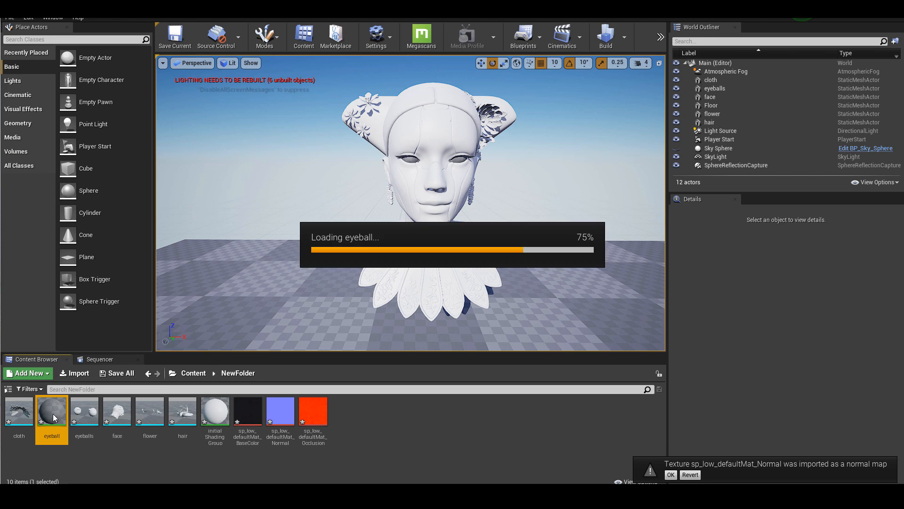
double_click(52, 411)
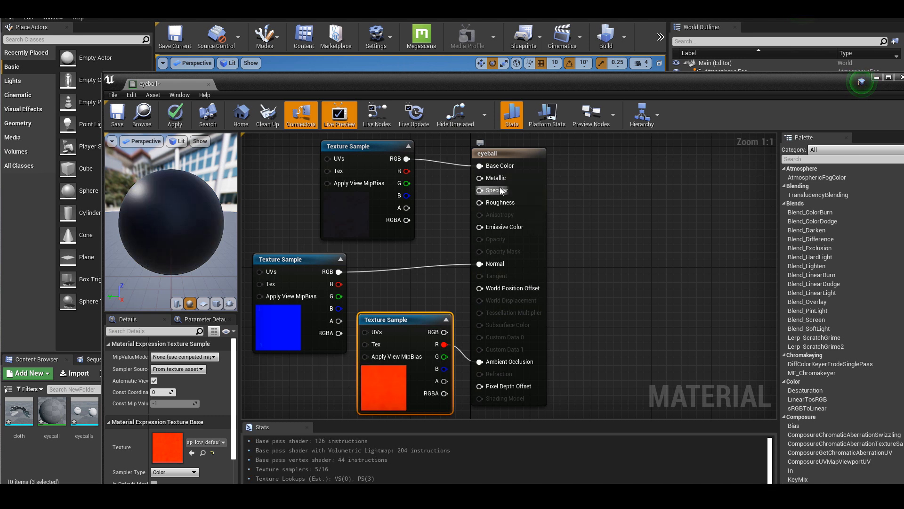
mouse_move(616, 236)
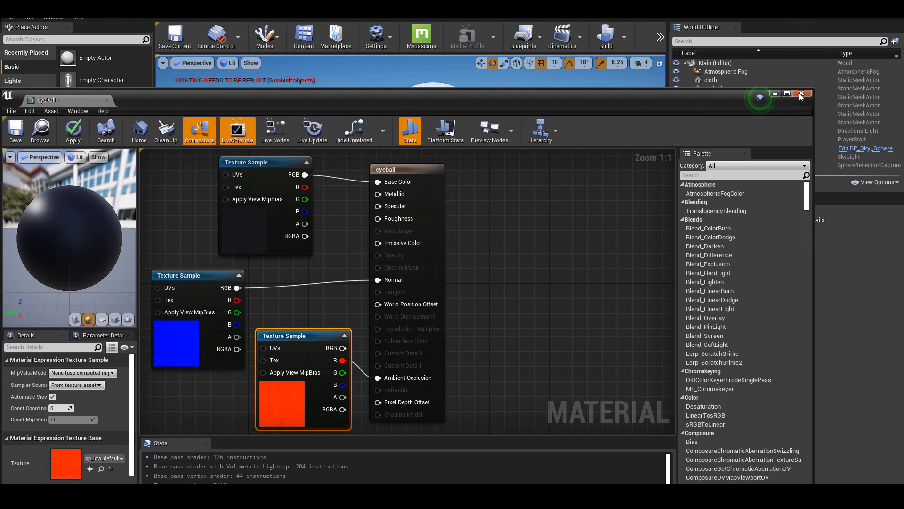
left_click(800, 93)
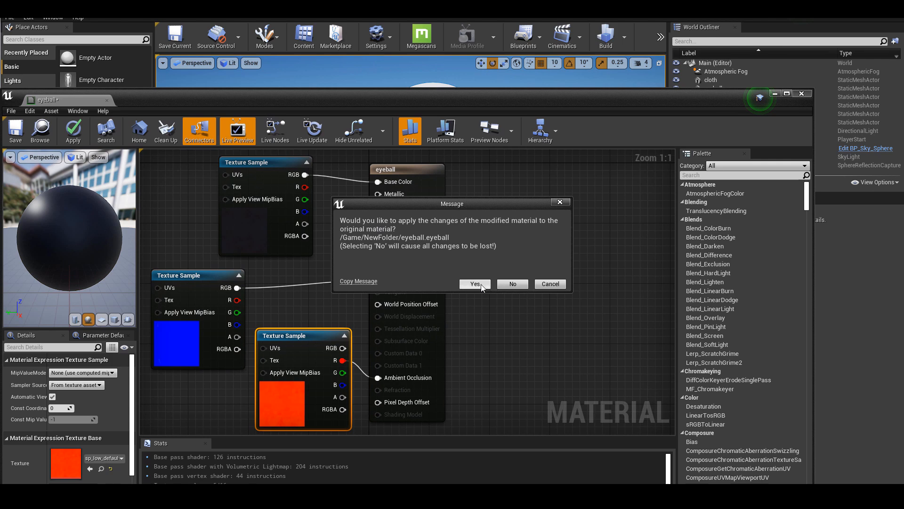
left_click(474, 283)
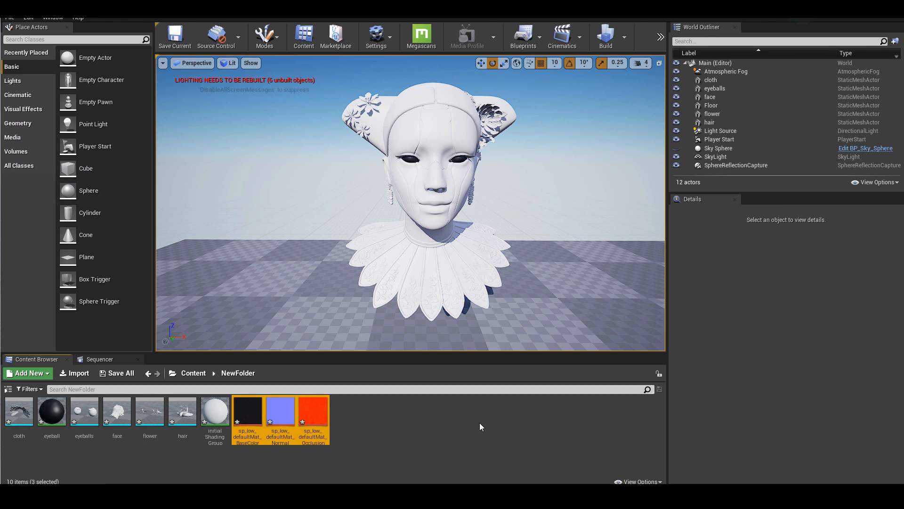
mouse_move(476, 469)
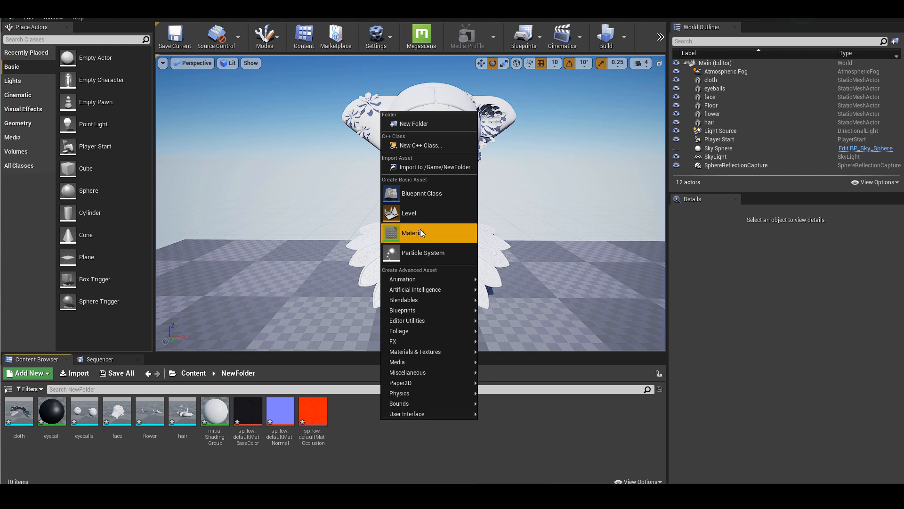
- Create the new hairshader material asset
left_click(412, 234)
type("hairshader")
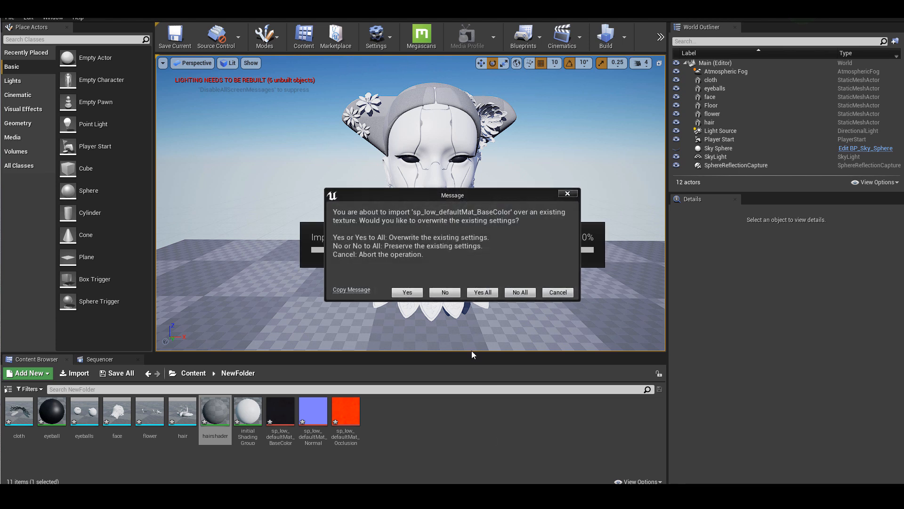
mouse_move(431, 304)
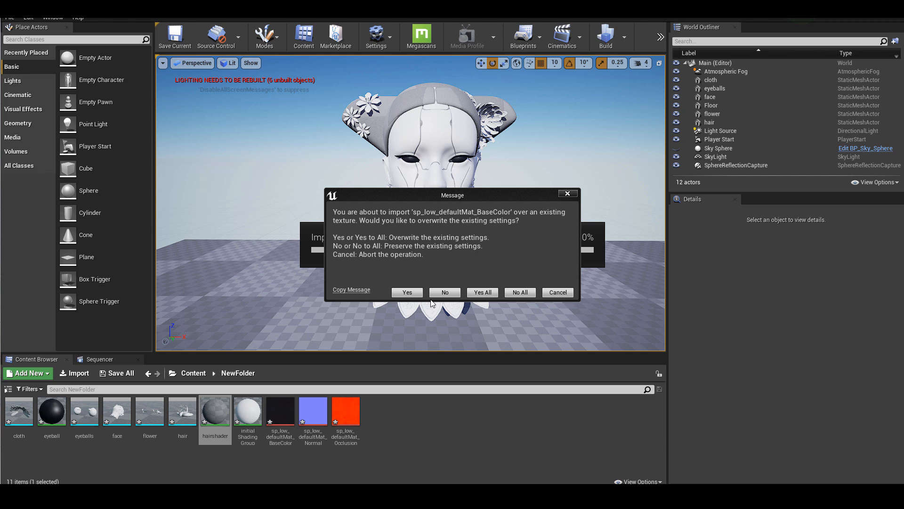
mouse_move(519, 293)
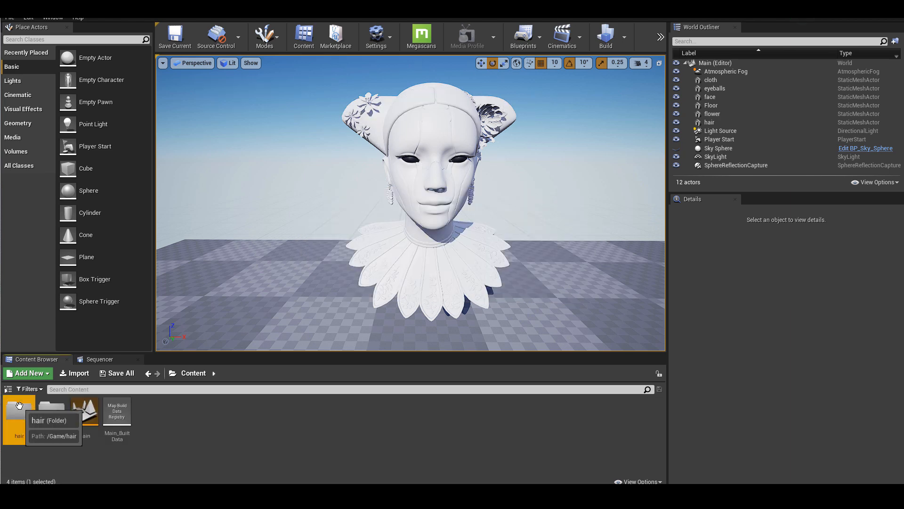
- Feed the occlusion texture into the hairshader material's Ambient Occlusion input
double_click(19, 414)
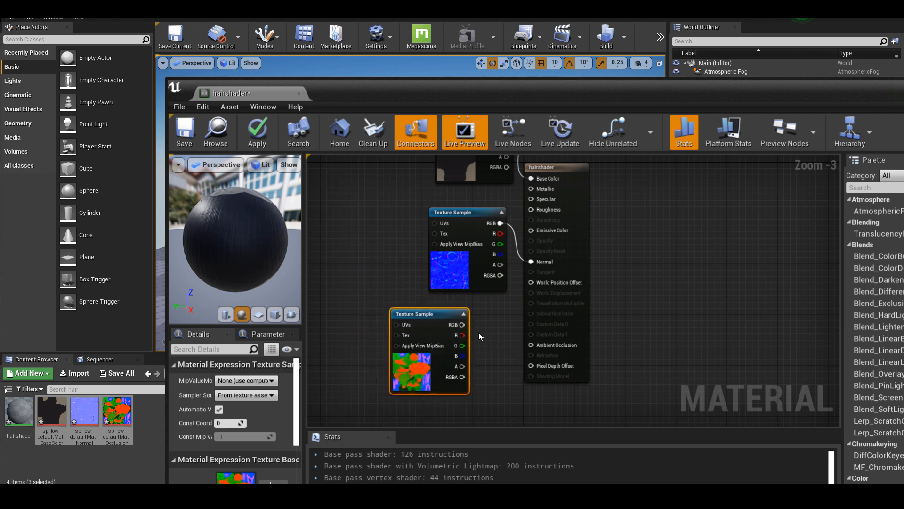
left_click_drag(460, 335, 525, 242)
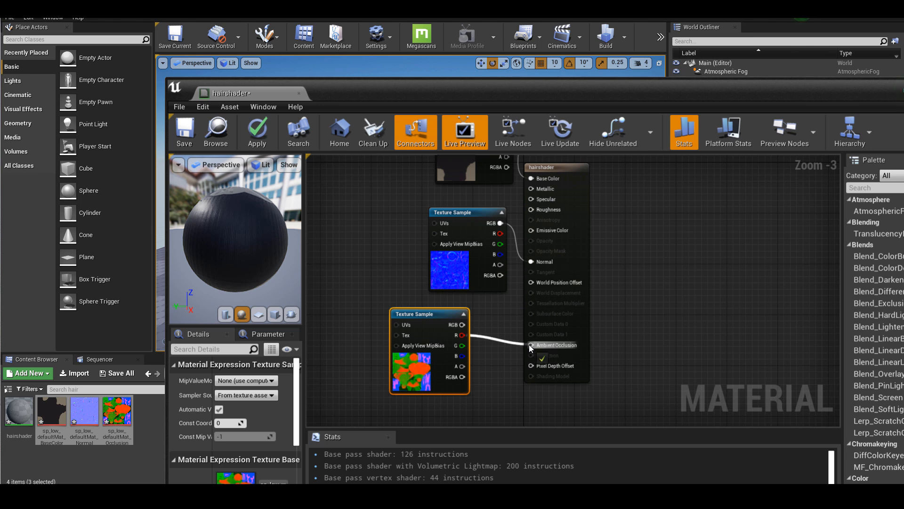
mouse_move(523, 343)
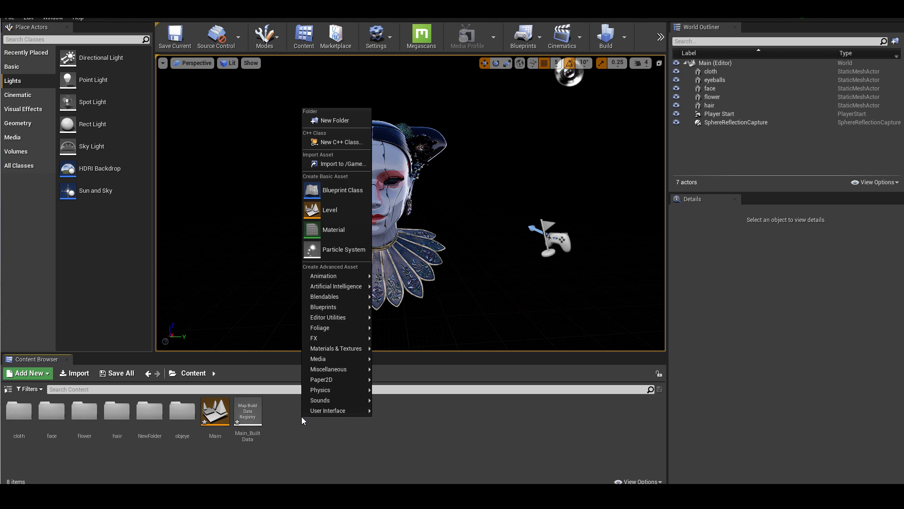
mouse_move(335, 120)
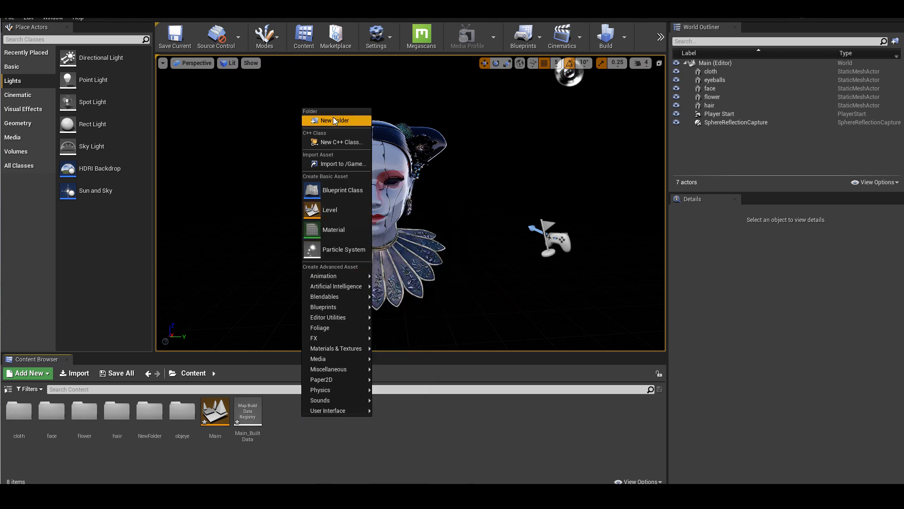
- Create an 'hdr' folder in Content and enter it
left_click(331, 120)
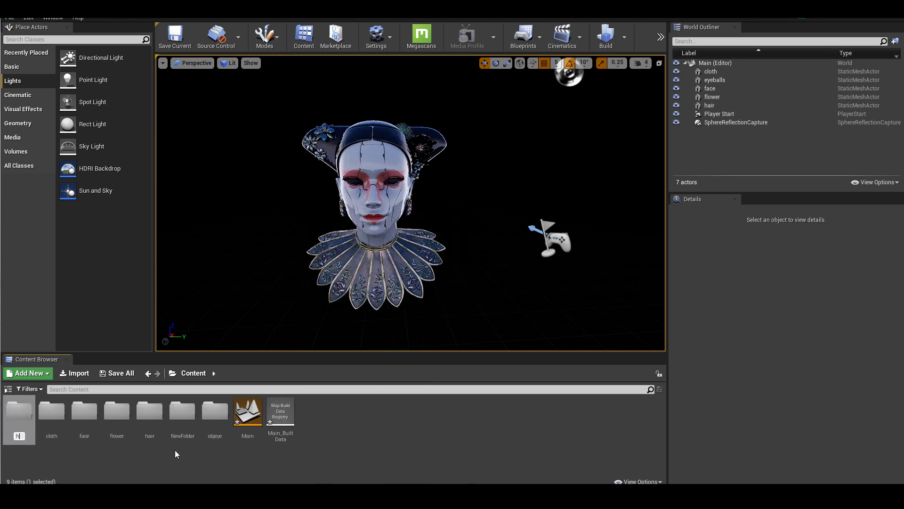
left_click(149, 412)
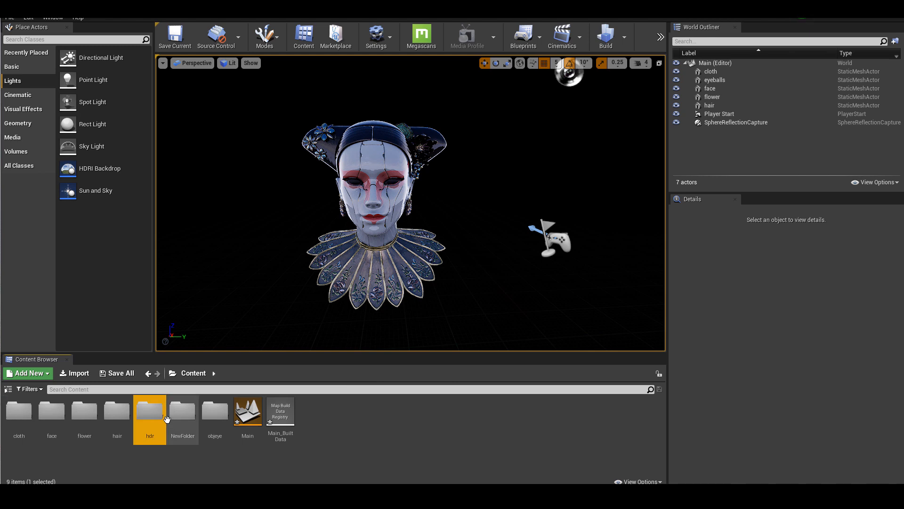
double_click(149, 409)
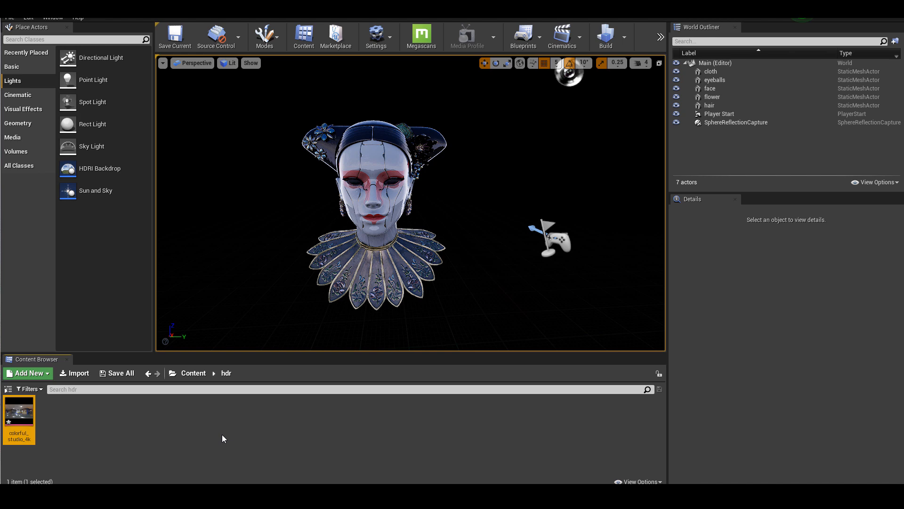
mouse_move(143, 433)
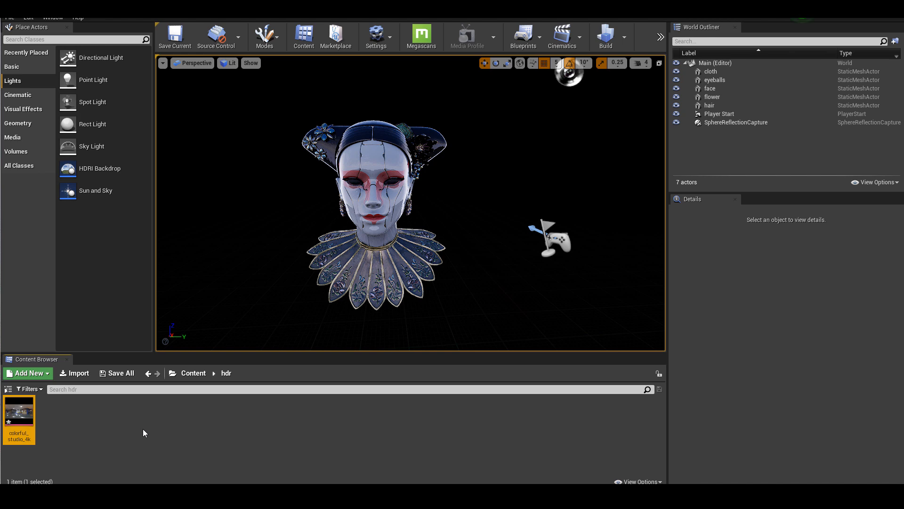
mouse_move(159, 340)
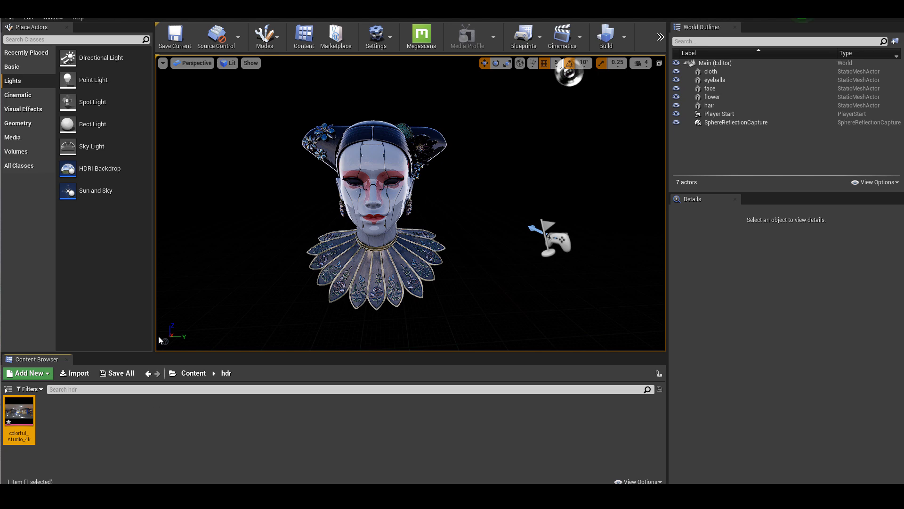
mouse_move(27, 84)
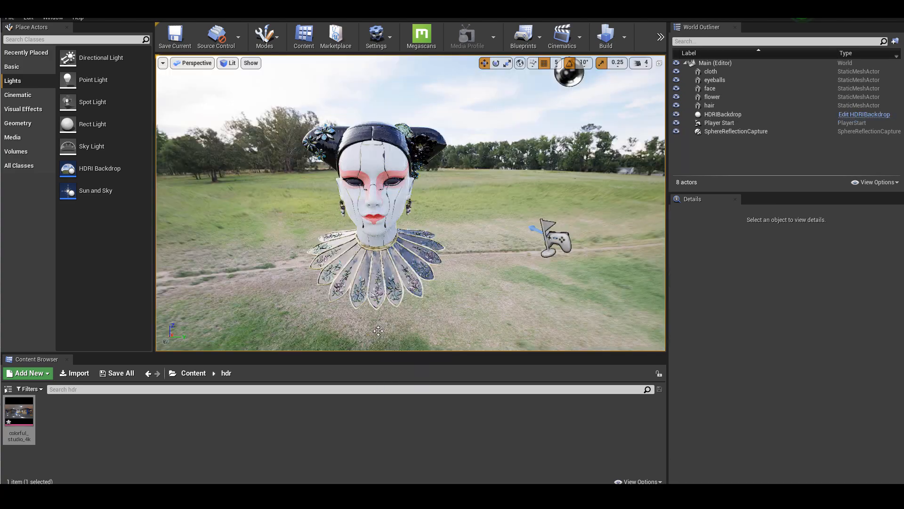
- Select HDRIBackdrop, import carpentry_shop_01_4k into the hdr folder and remove the backdrop actor
left_click(723, 114)
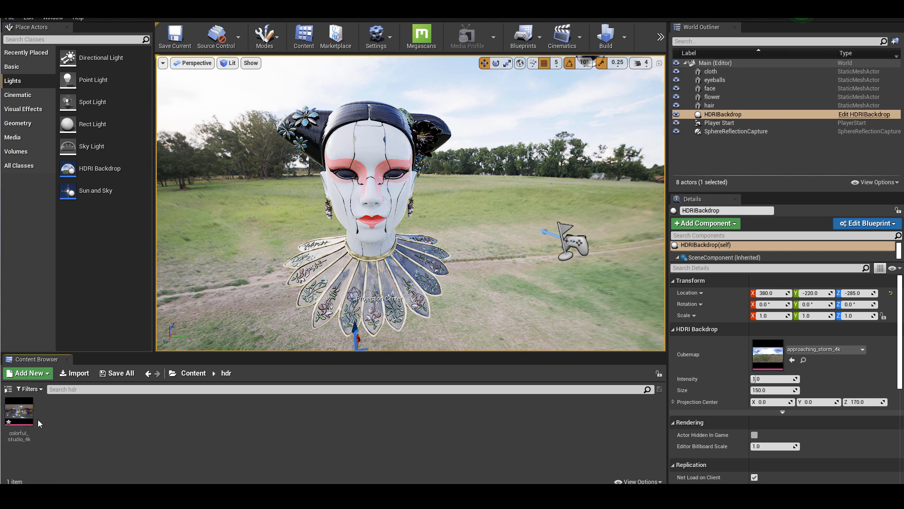
left_click(19, 416)
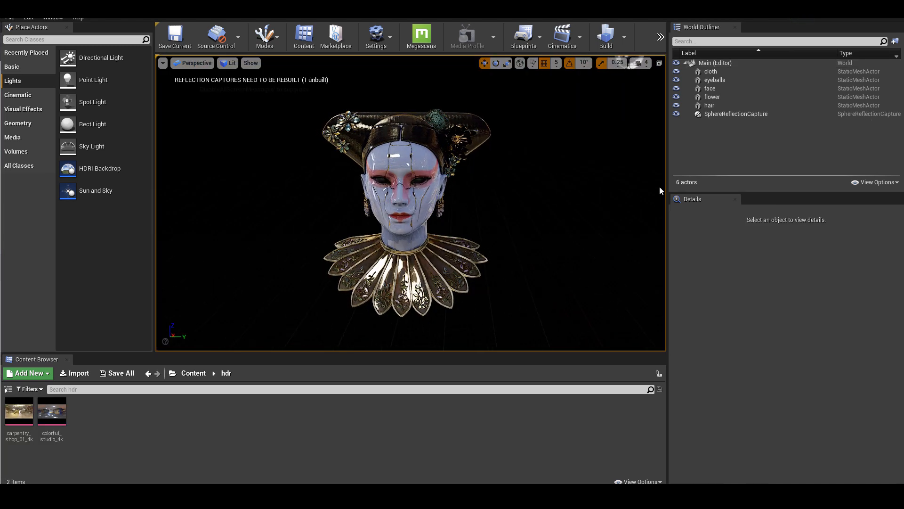
- Try Captured Scene on SphereReflectionCapture, then revert to Specified Cubemap with the carpentry shop HDRI
left_click(735, 114)
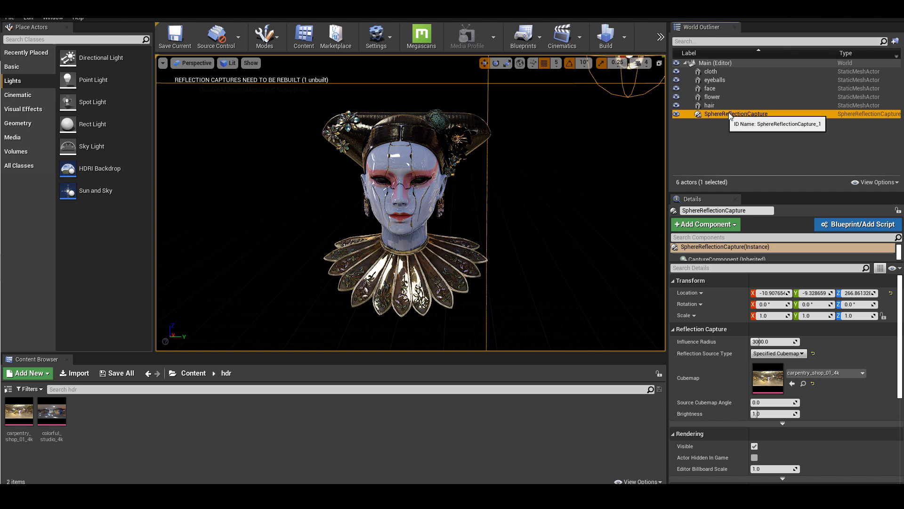
mouse_move(901, 364)
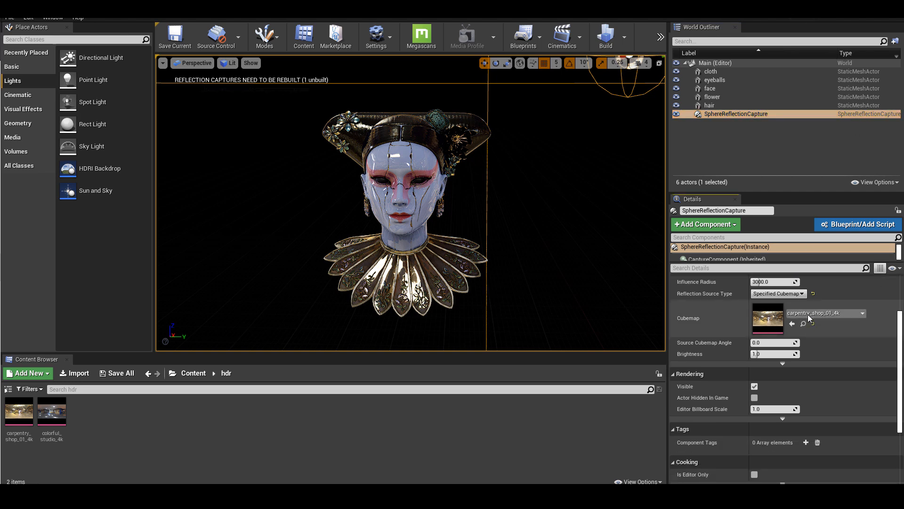
left_click(829, 312)
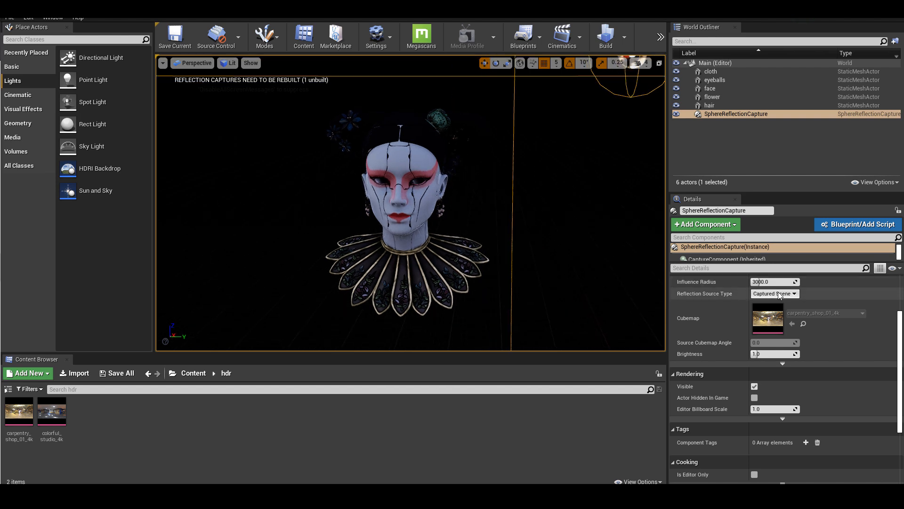
left_click(775, 294)
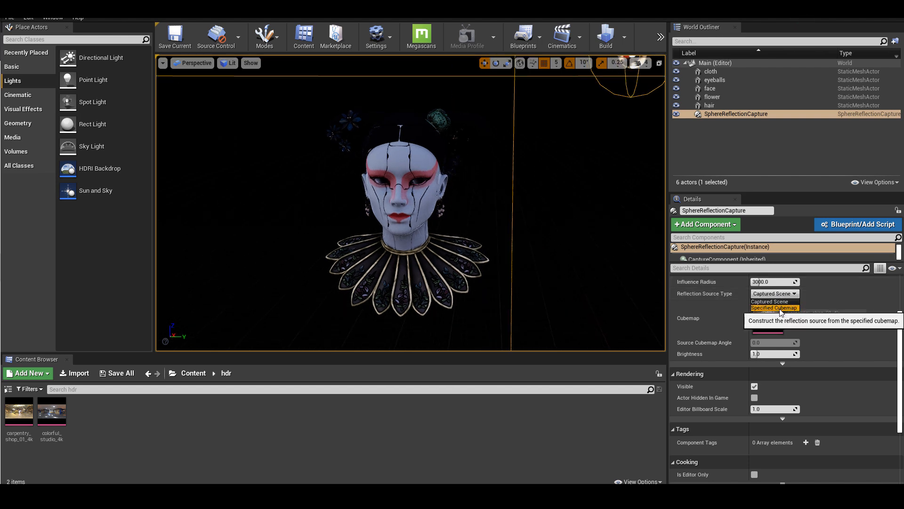
left_click(774, 308)
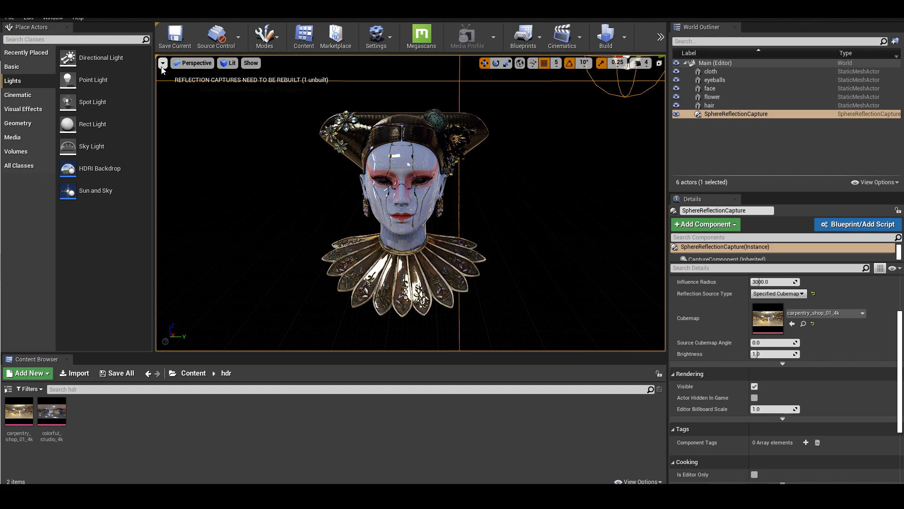
left_click(163, 63)
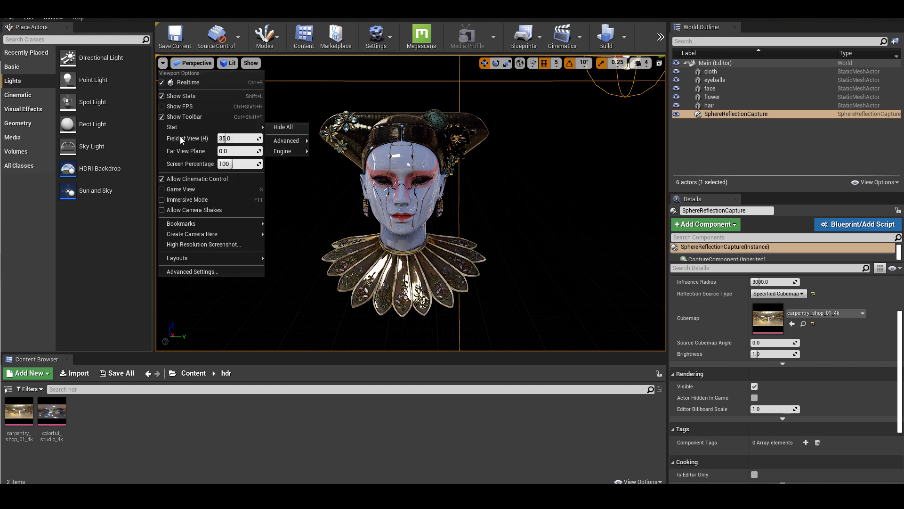
- Set the viewport Field of View to 89.45 and bring up Editor Preferences
type("89.450005")
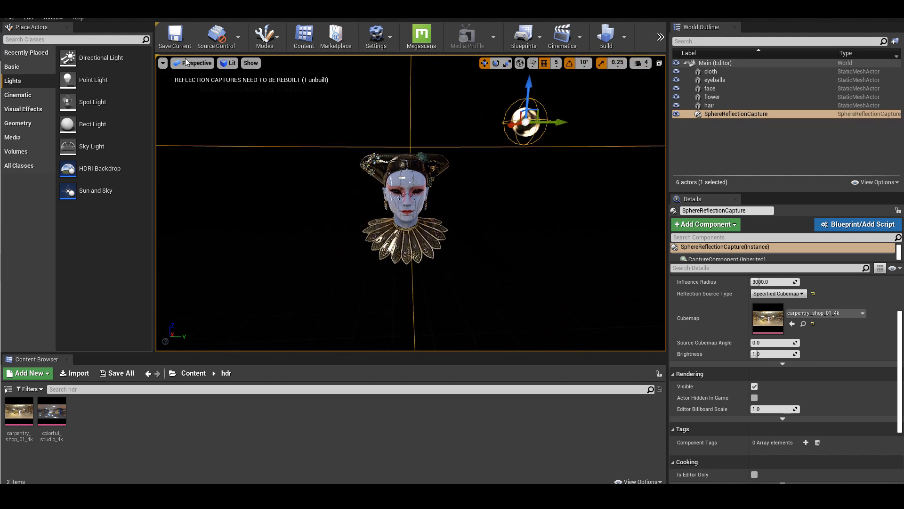
left_click(163, 64)
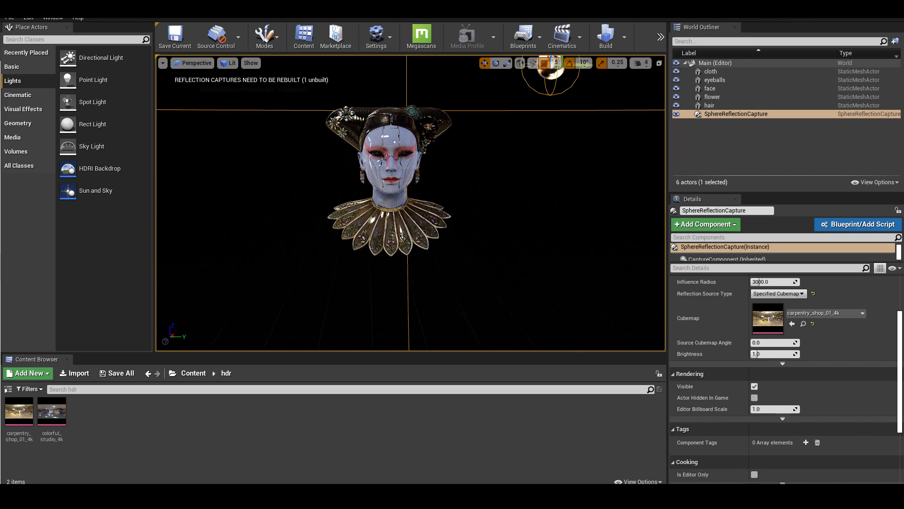
left_click(27, 17)
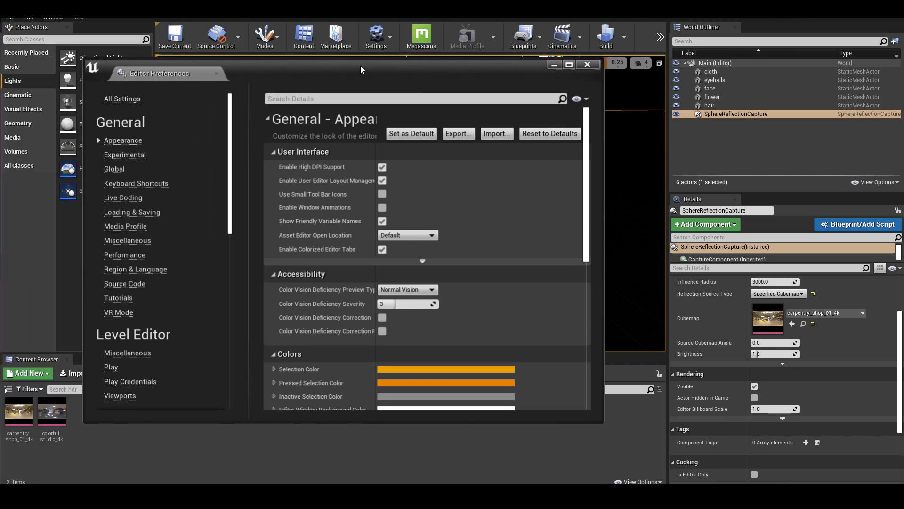
- Review the Level Editor > Viewports camera control preferences (scroll speed, sensitivity)
scroll("down", 3)
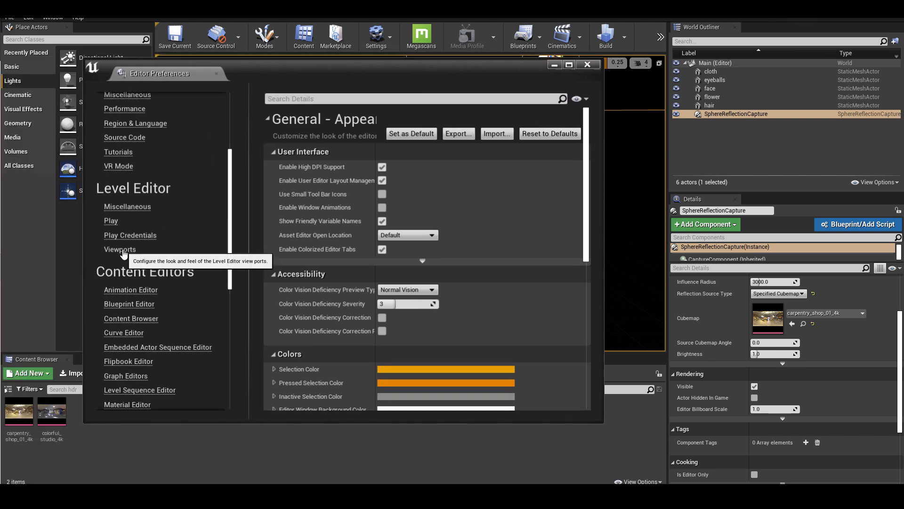
left_click(120, 249)
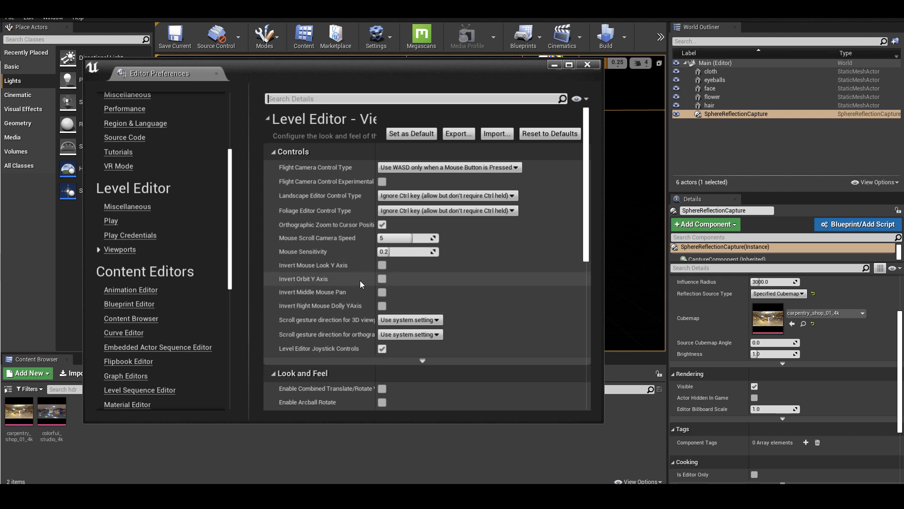
mouse_move(314, 292)
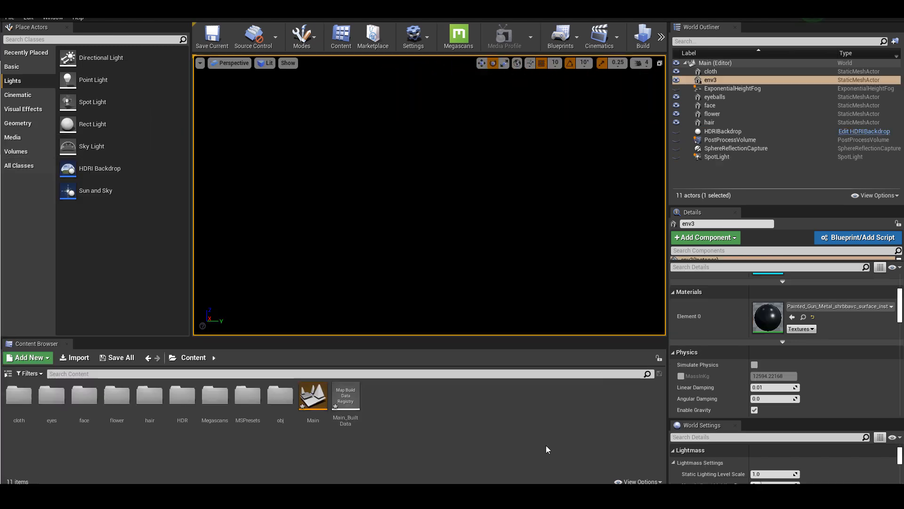
mouse_move(783, 195)
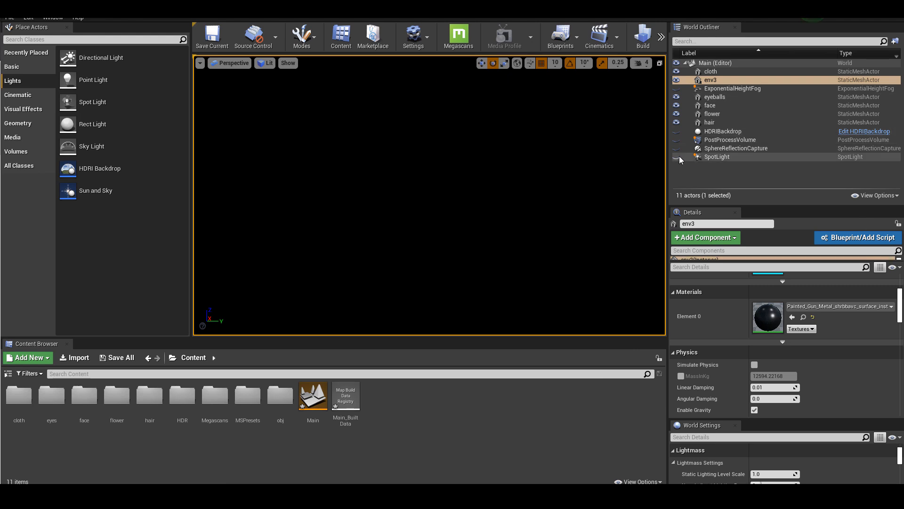
- Make the SpotLight, HDRIBackdrop and ExponentialHeightFog visible again in the World Outliner
left_click(710, 80)
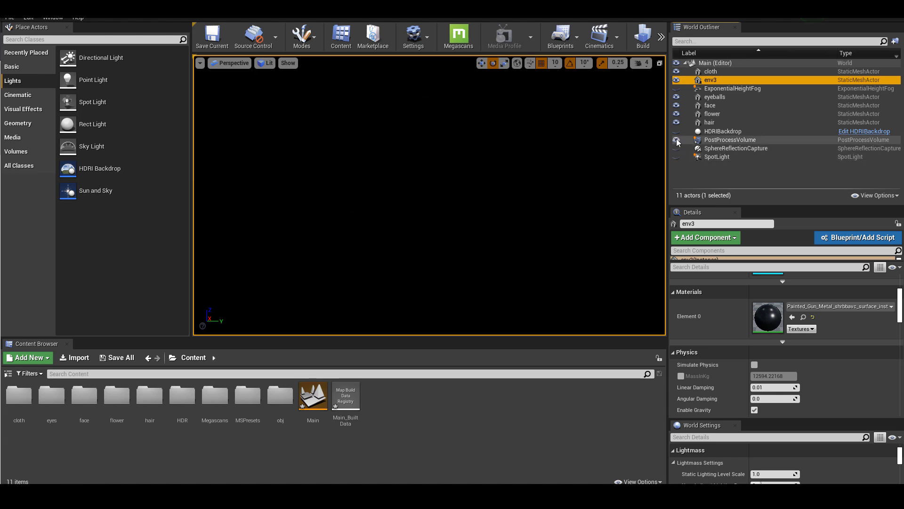
left_click(676, 132)
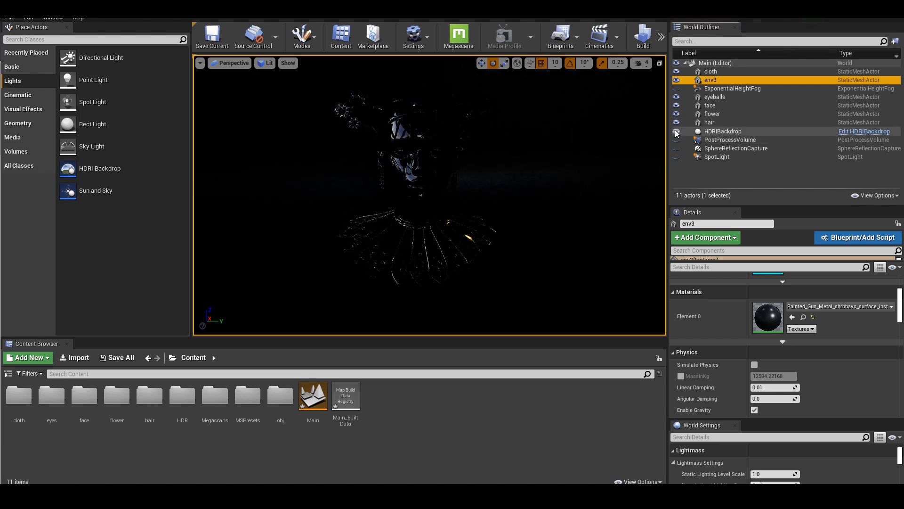
left_click(676, 88)
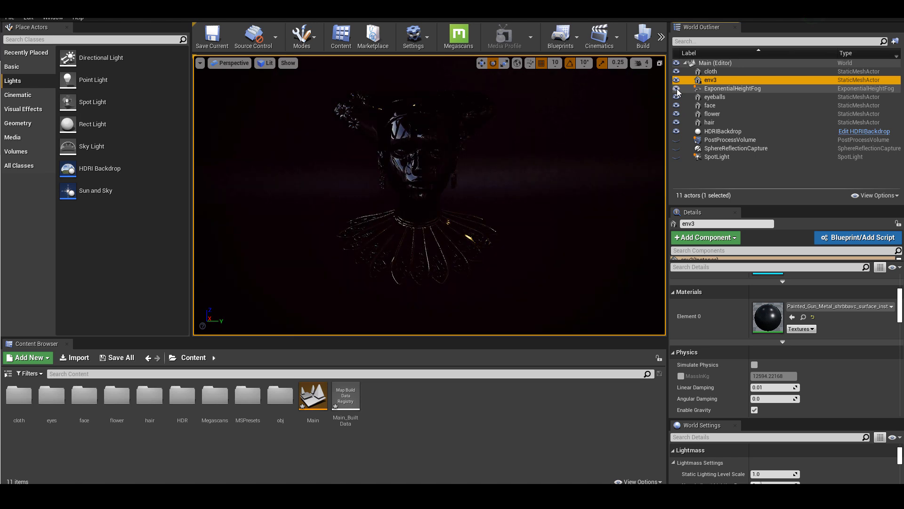
left_click(677, 88)
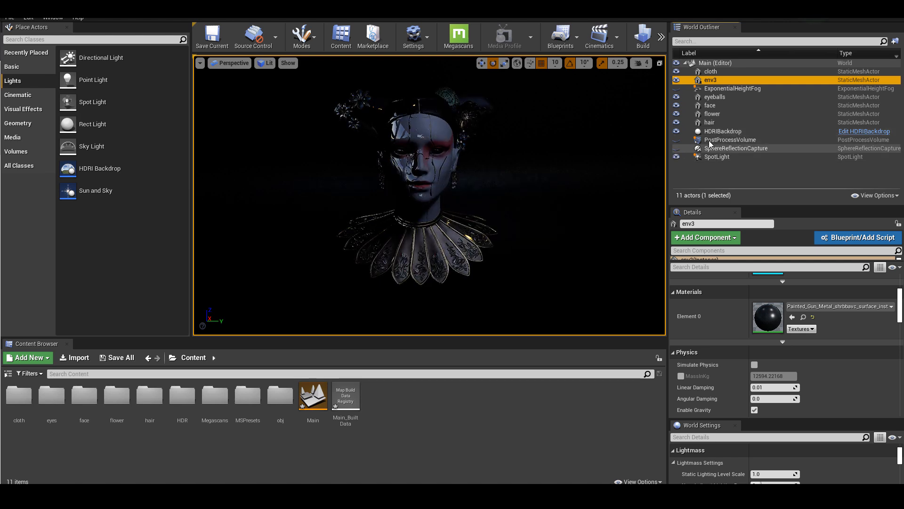
- Select the HDRIBackdrop and rotate it to -90 degrees so it lights the bust's face
left_click(722, 131)
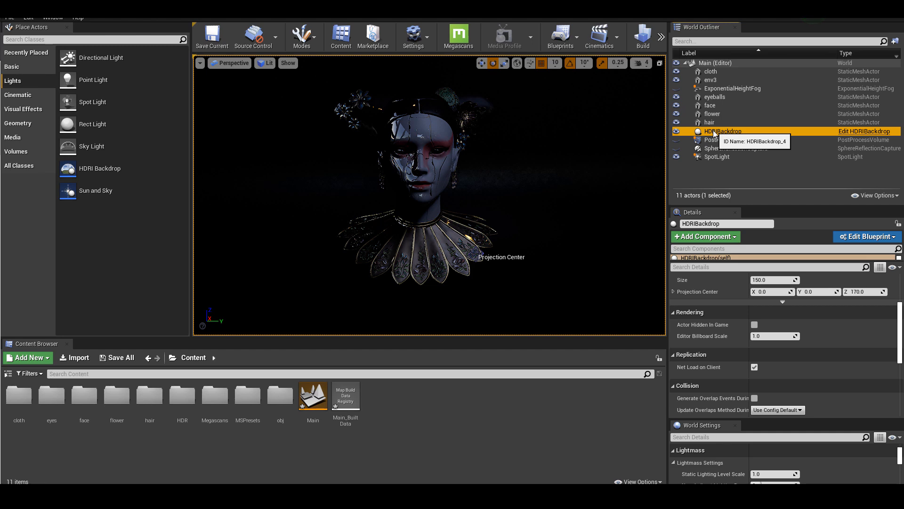
left_click(717, 156)
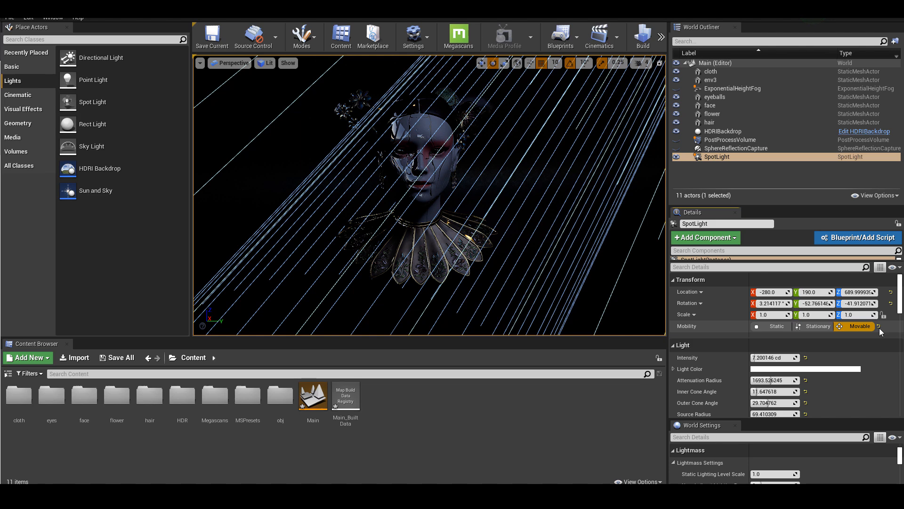
mouse_move(773, 153)
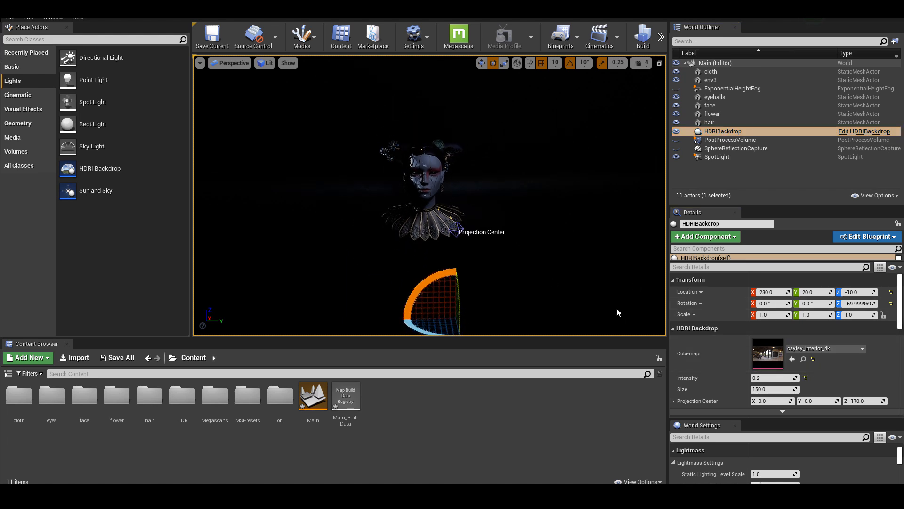
left_click_drag(441, 271, 450, 317)
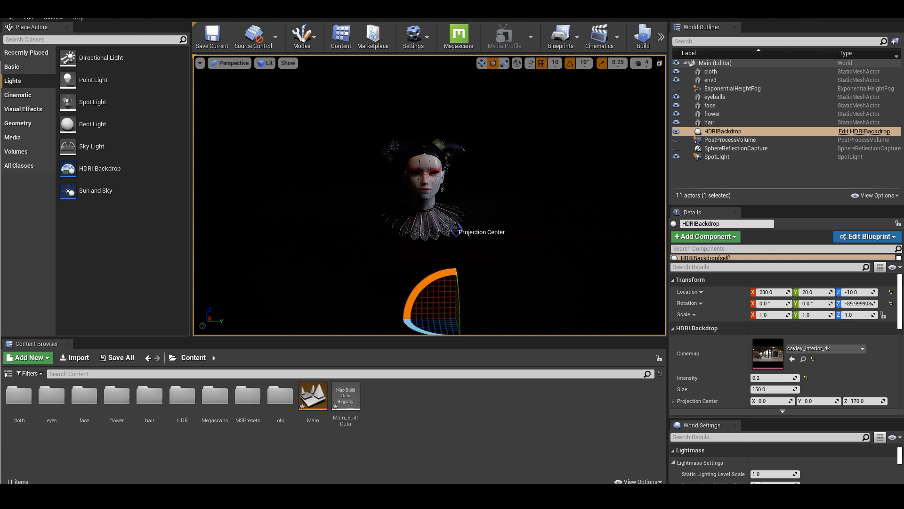
- Test the backdrop with env3 hidden, hide HDRIBackdrop again, then build the level lighting
left_click(711, 80)
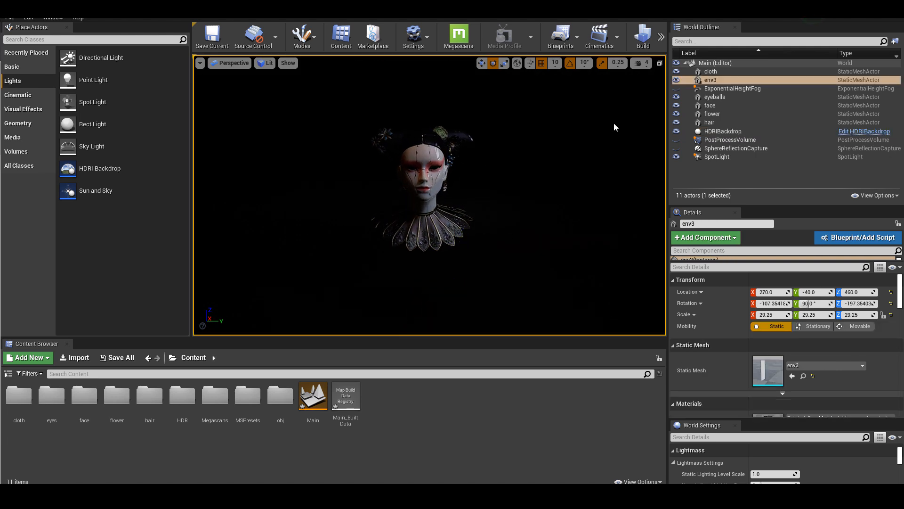
left_click(723, 131)
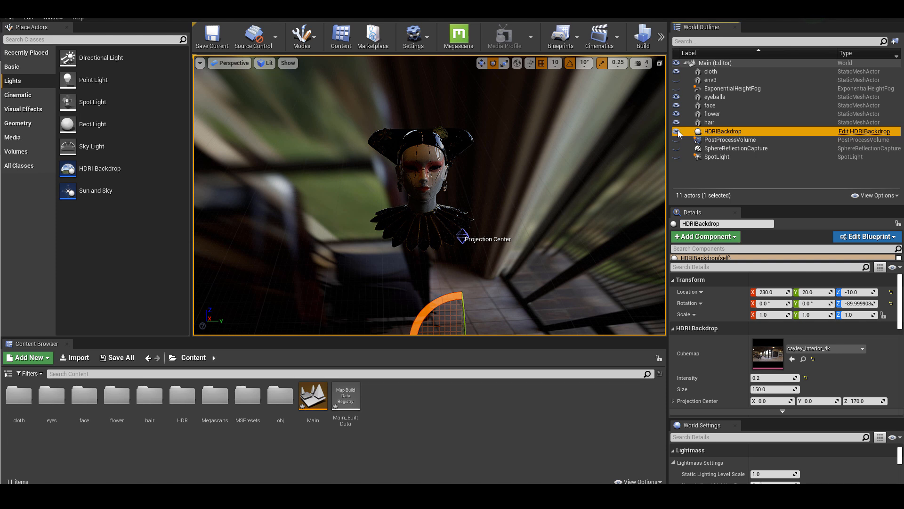
left_click(676, 131)
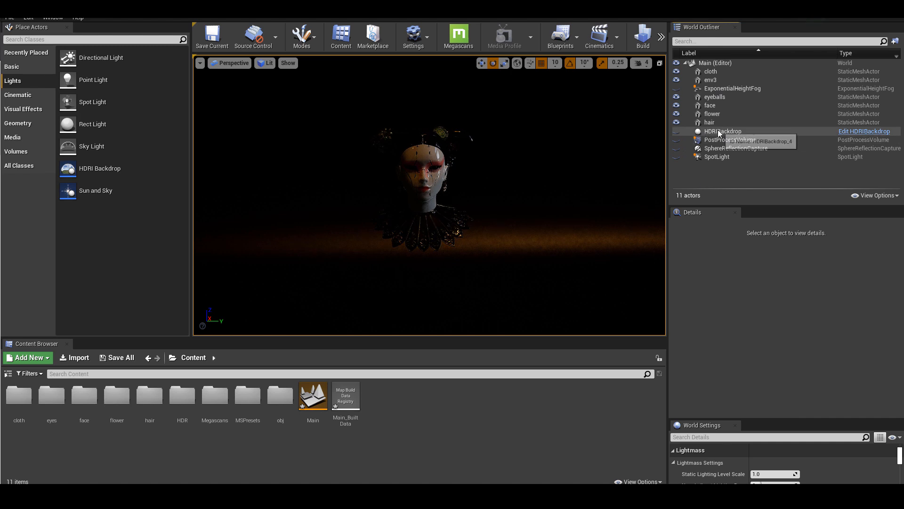
left_click(722, 131)
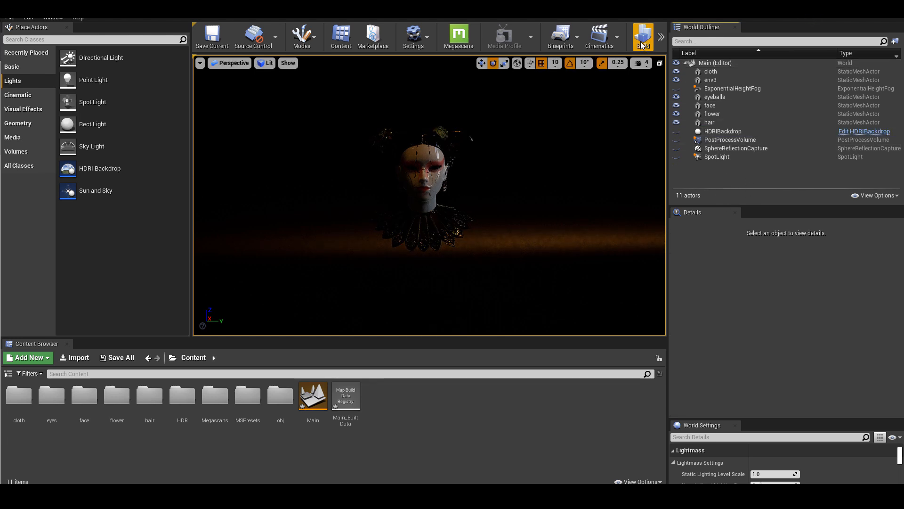
left_click(642, 35)
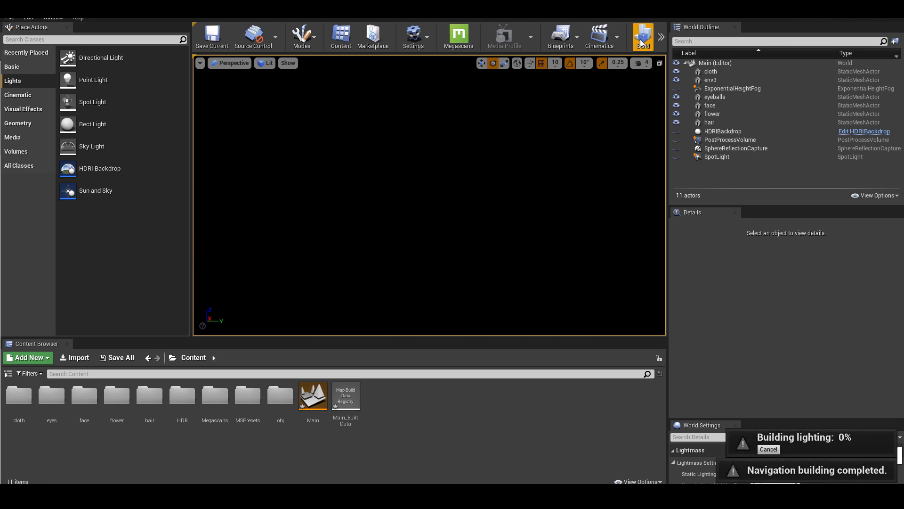
- Compare the bust with SpotLight hidden, then widen its cone angle to 22.93 and raise intensity to 595.17
left_click(717, 147)
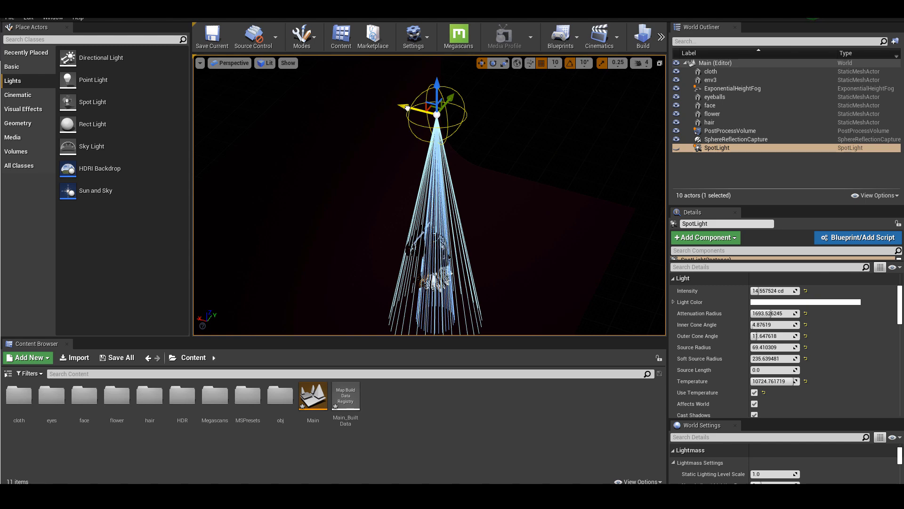
left_click(711, 79)
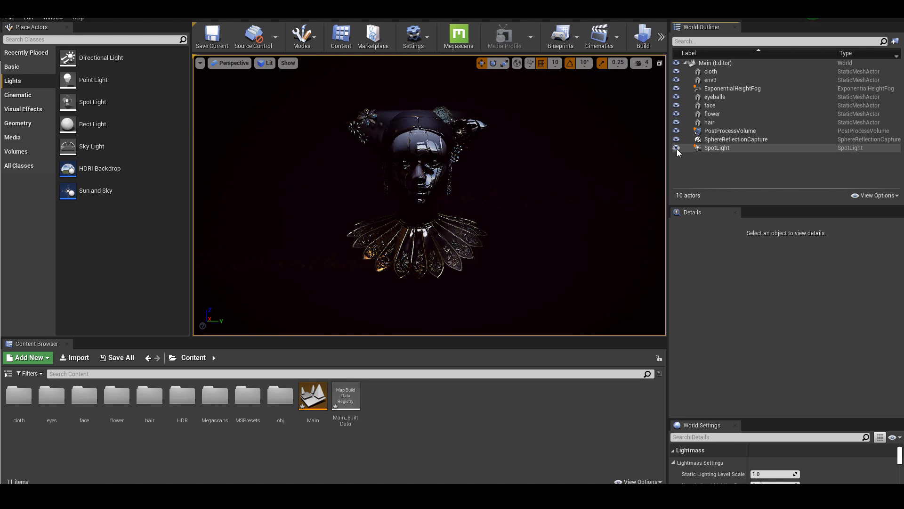
left_click(716, 147)
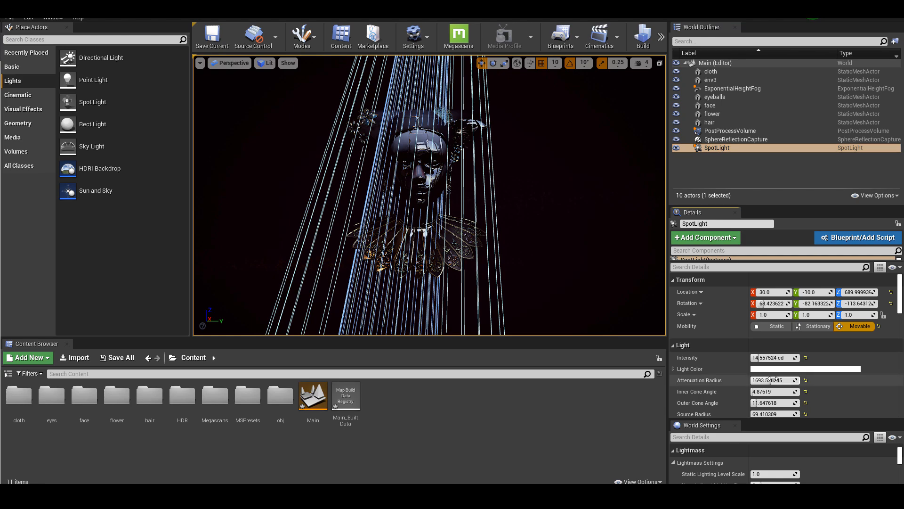
type("22.933332")
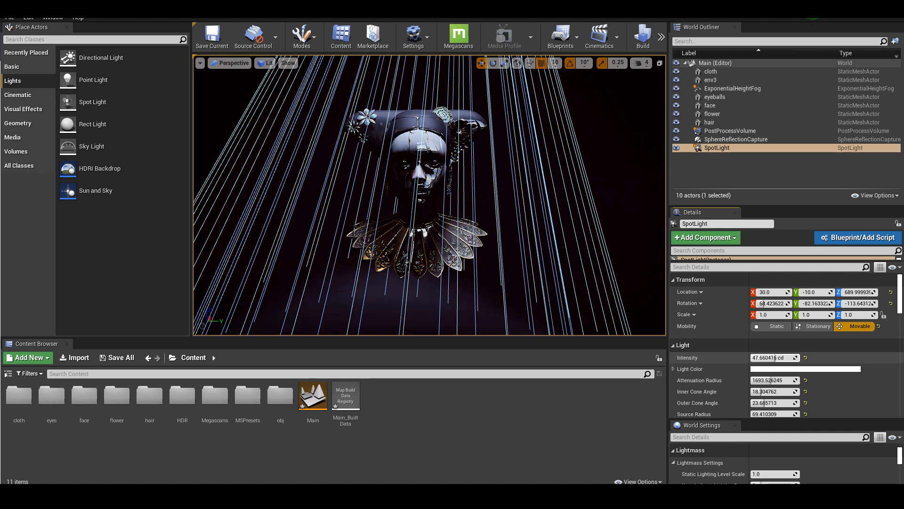
type("595.170197")
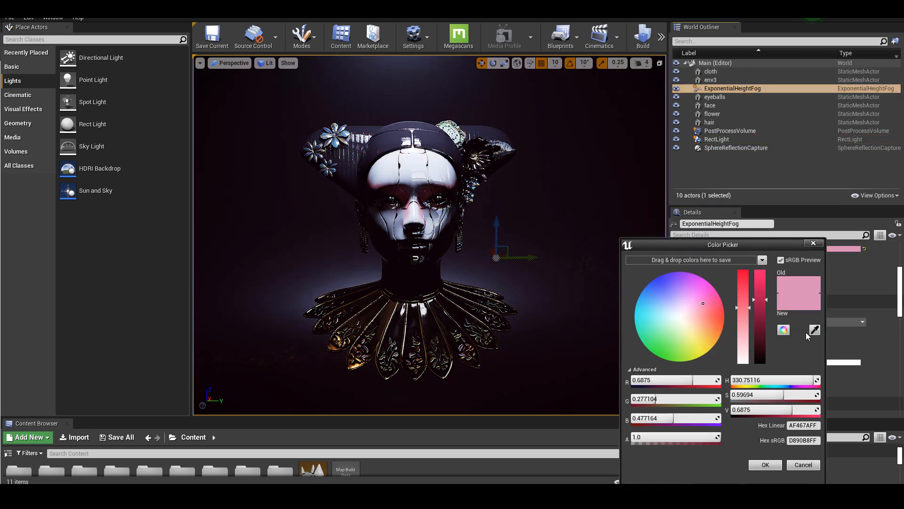
- Tint ExponentialHeightFog's inscattering colour a saturated red-pink and apply it
left_click_drag(703, 303, 712, 297)
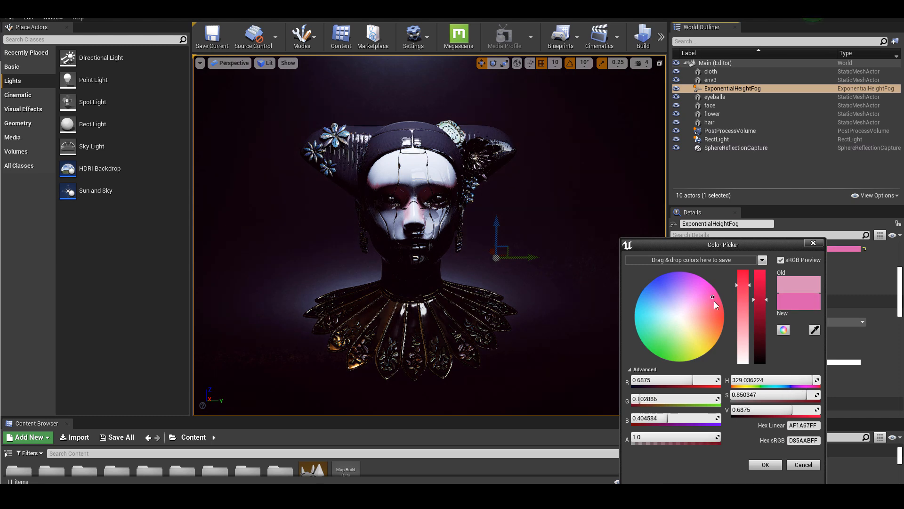
left_click_drag(712, 296, 715, 311)
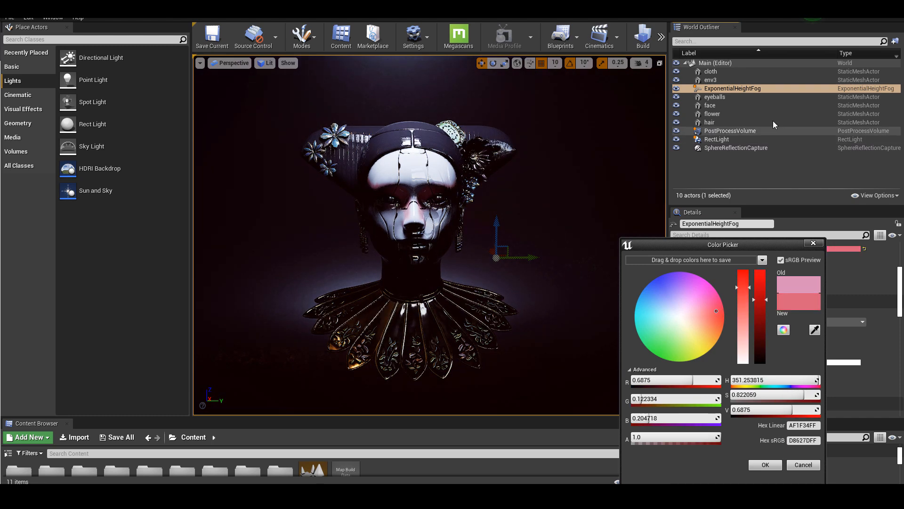
left_click(765, 464)
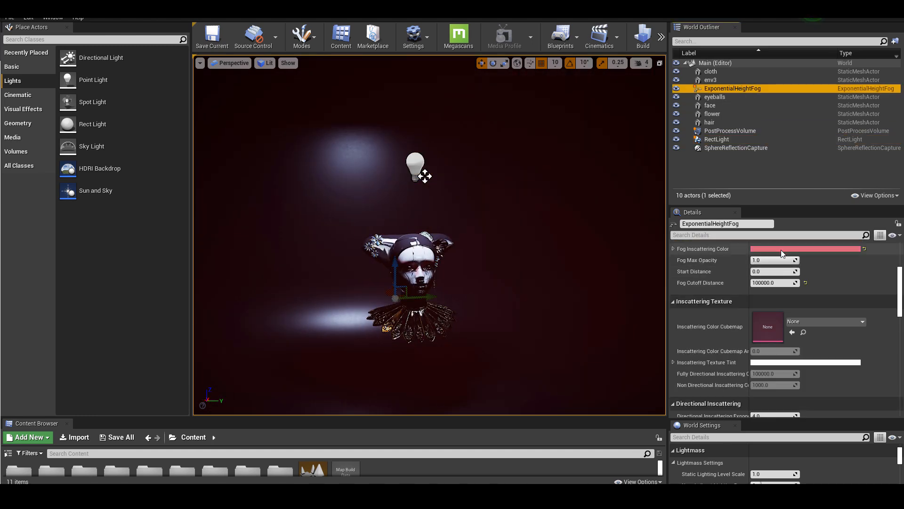
left_click(806, 249)
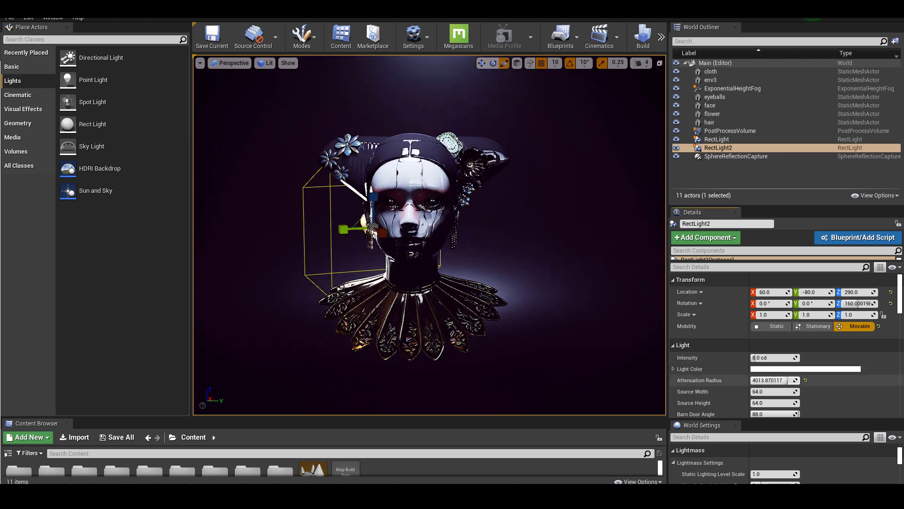
- Lower RectLight2's attenuation radius, place RectLight3 at the bust's upper right, enable colour temperature
type("70.870651")
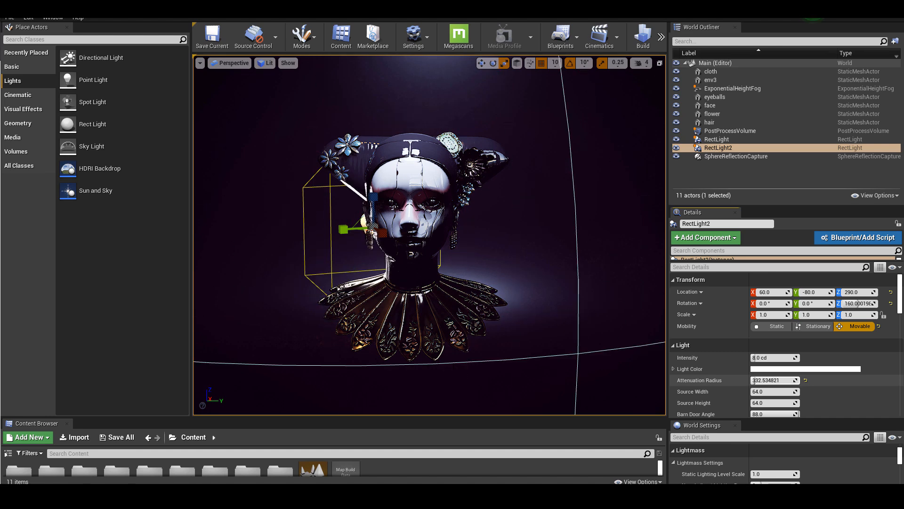
type("3.077221")
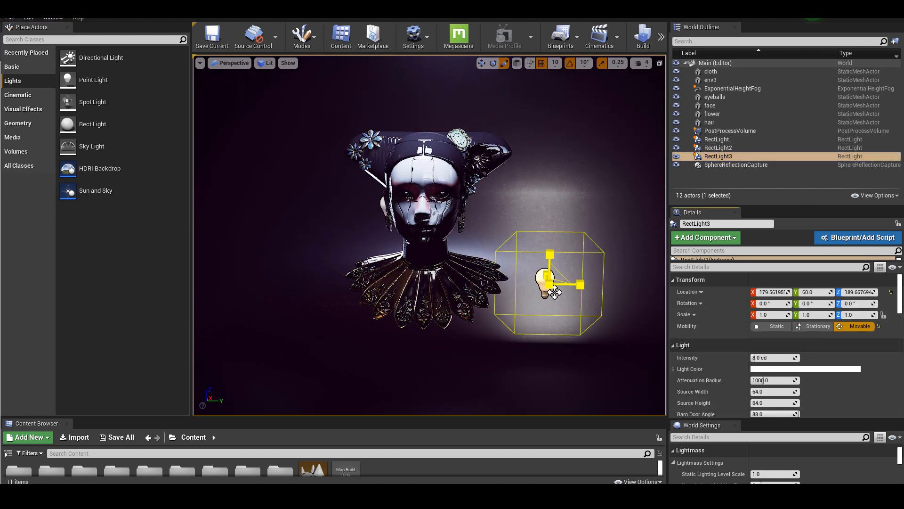
left_click_drag(551, 283, 462, 369)
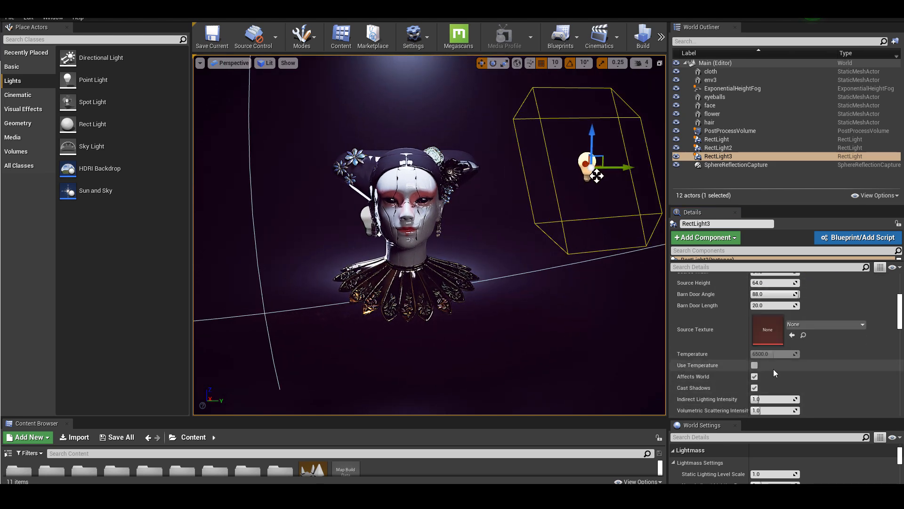
left_click(754, 365)
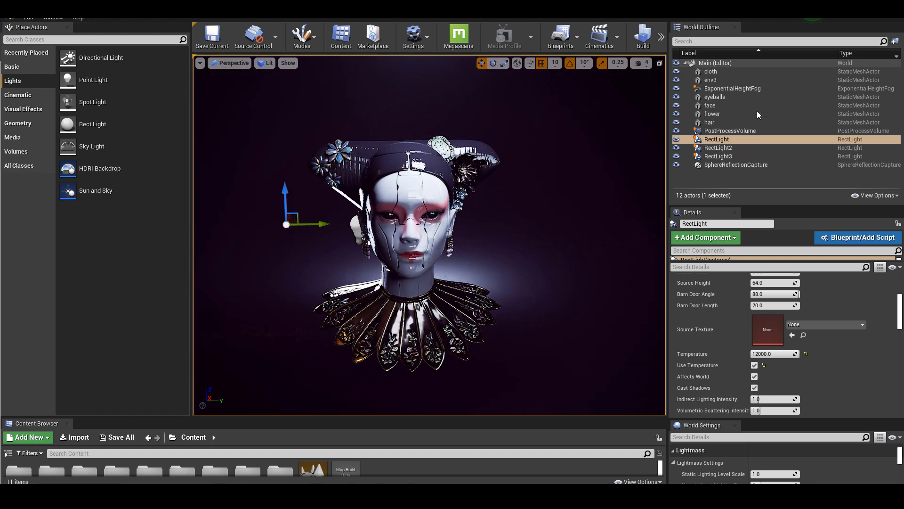
- Set Fog Height Falloff to 0.8 and dim RectLight2's intensity below 1 cd
left_click(733, 88)
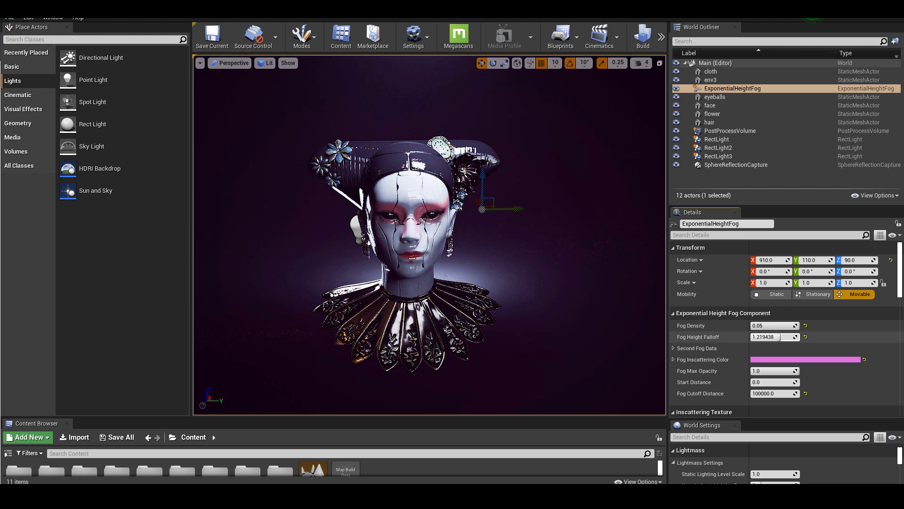
type("0.8006")
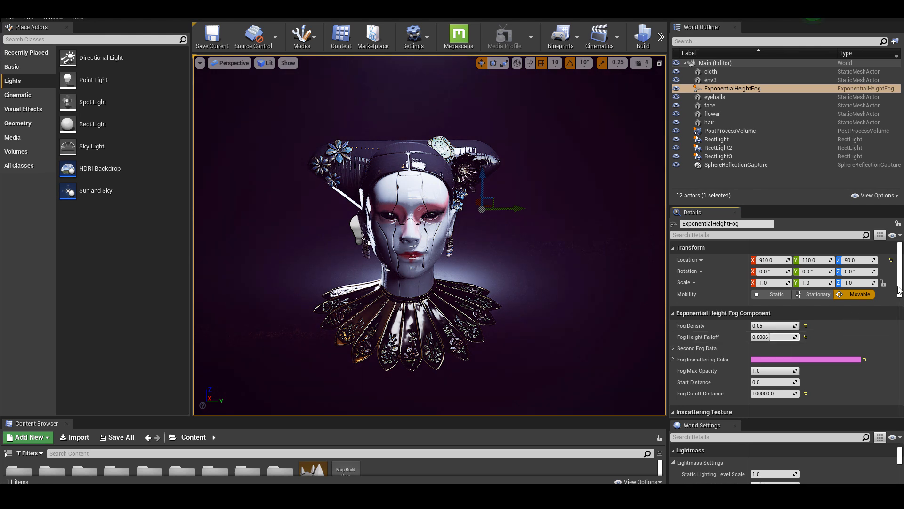
left_click(717, 148)
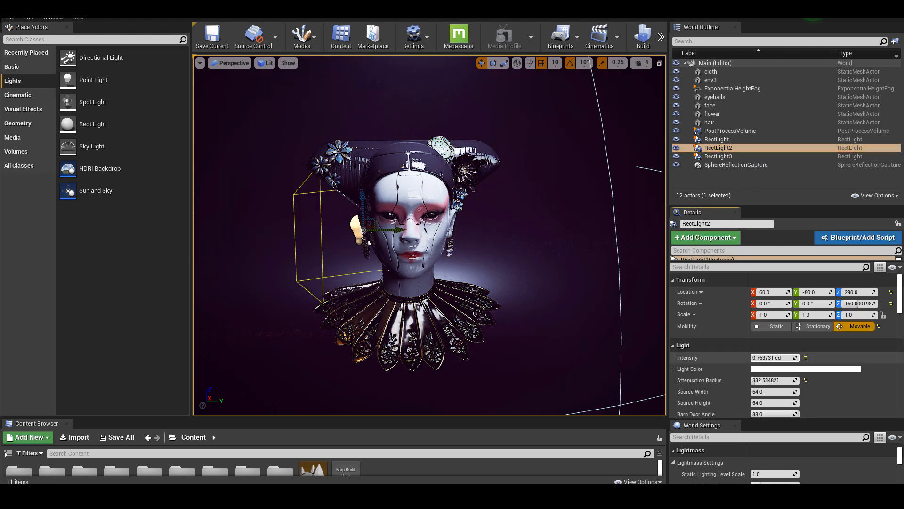
left_click(736, 164)
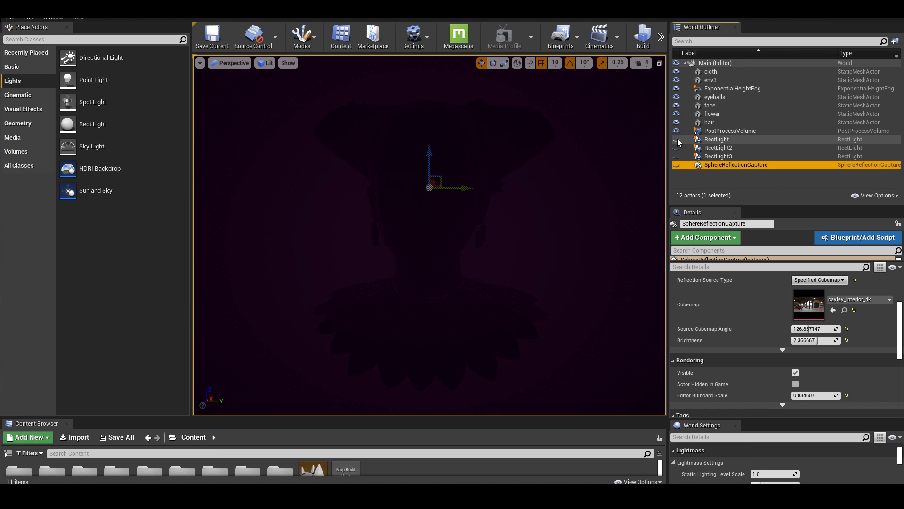
- Unhide the rect lights in the World Outliner, then select the PostProcessVolume
left_click(676, 138)
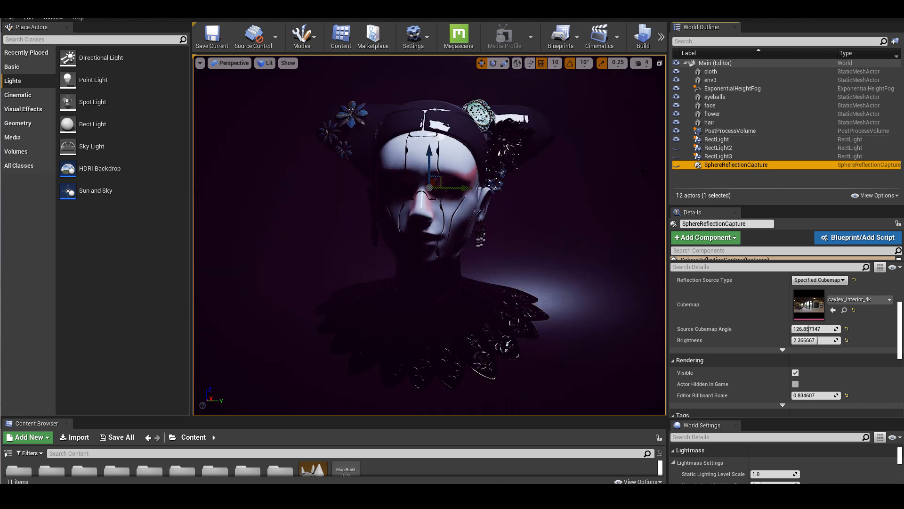
left_click(675, 147)
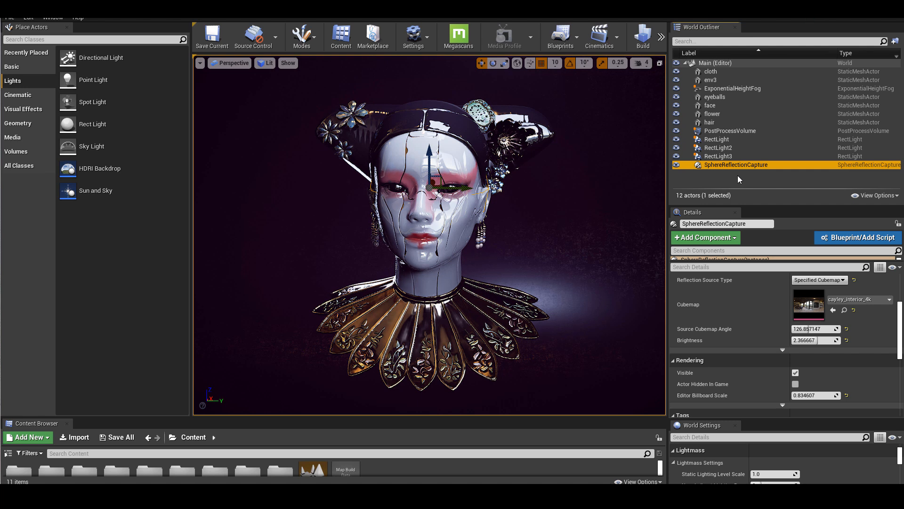
double_click(736, 166)
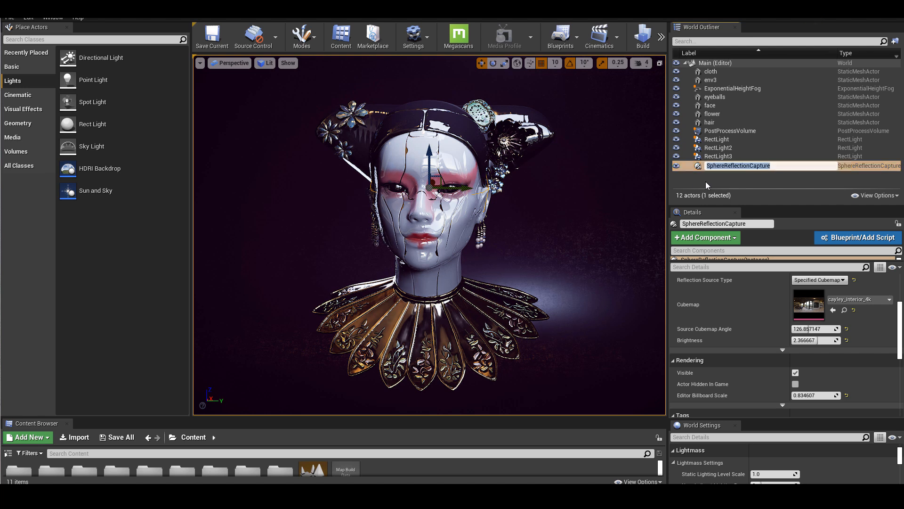
left_click(730, 131)
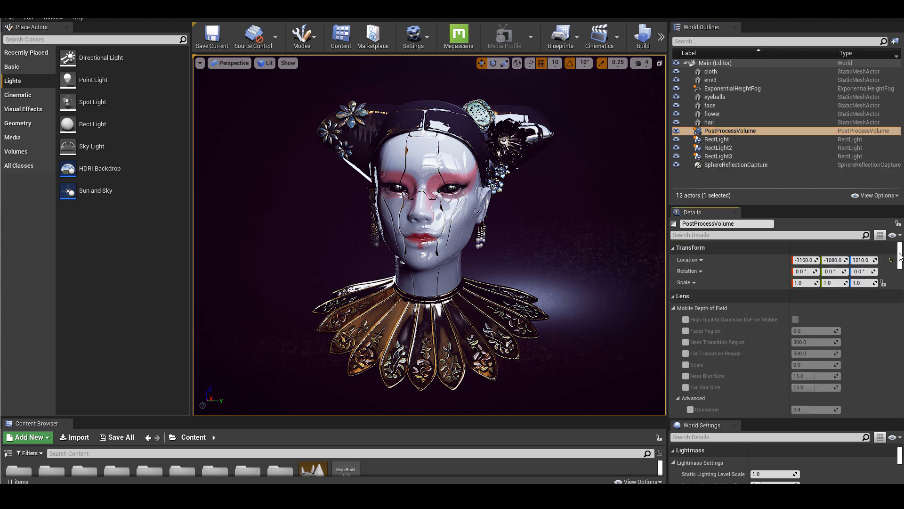
- Enable bloom Method and Threshold overrides under Lens, setting Threshold to about 1.31
scroll("down", 3)
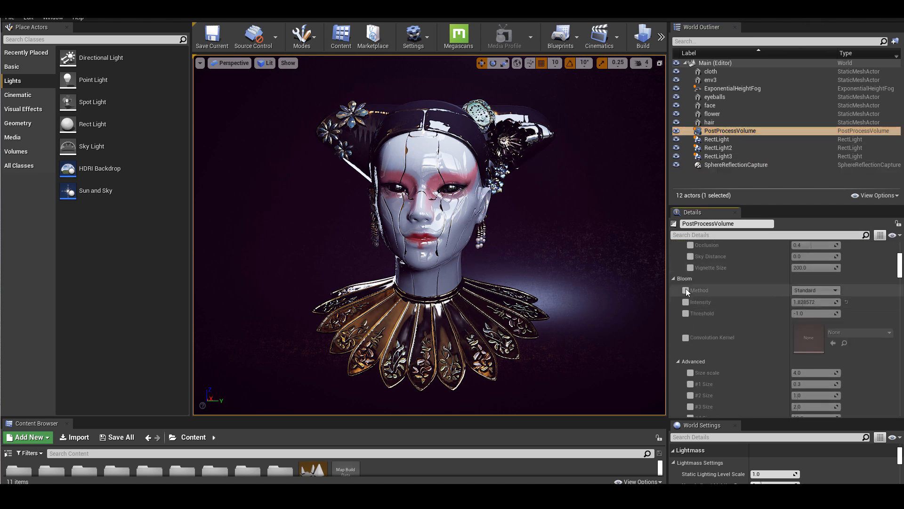
left_click(686, 290)
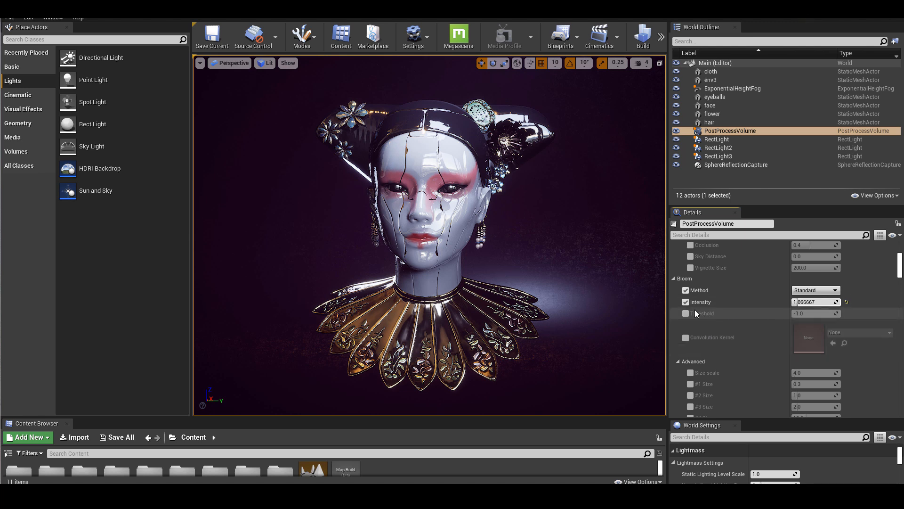
left_click(686, 313)
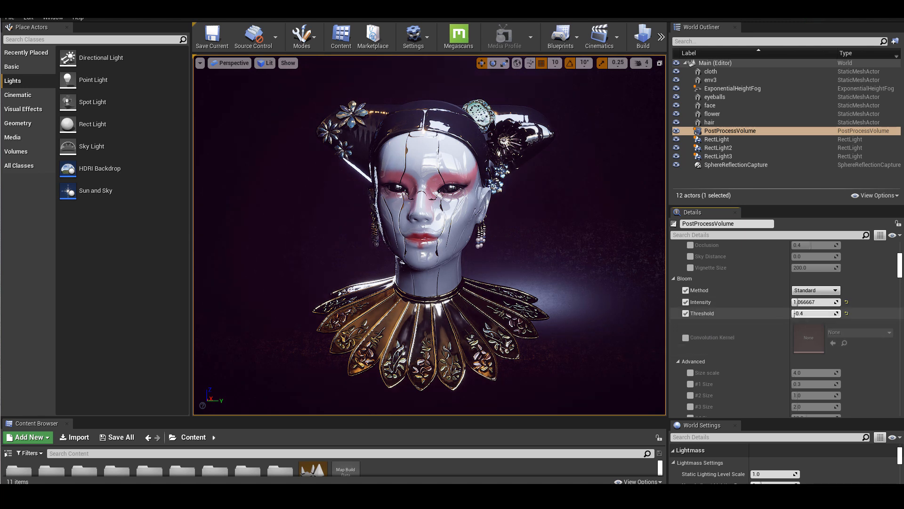
type("1.314286")
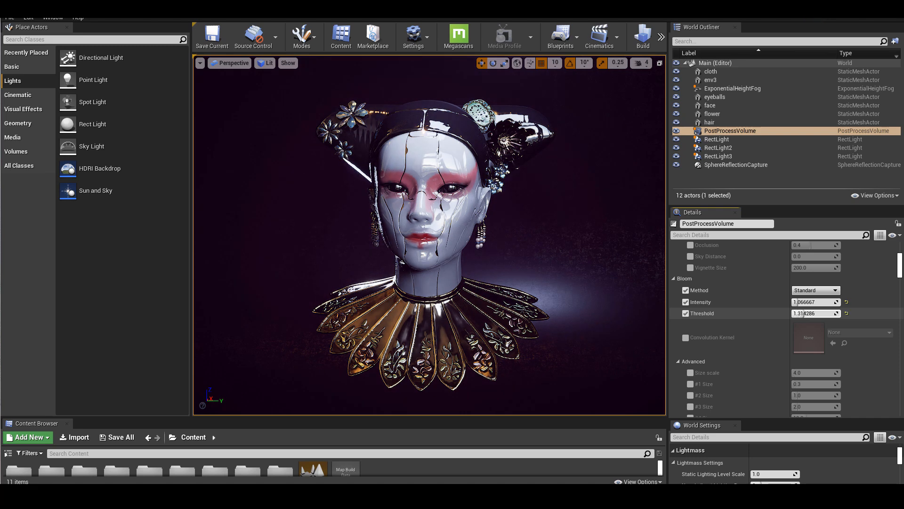